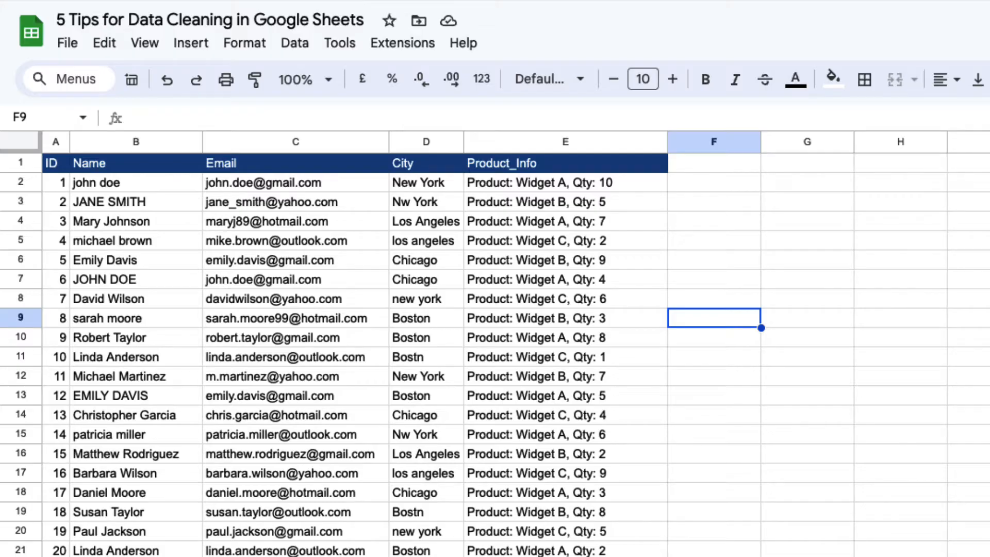
Insert helper columns beside Name and City, filled down with =PROPER(B2) and =PROPER(E2)
{"action": "left_click", "coordinate": [136, 141]}
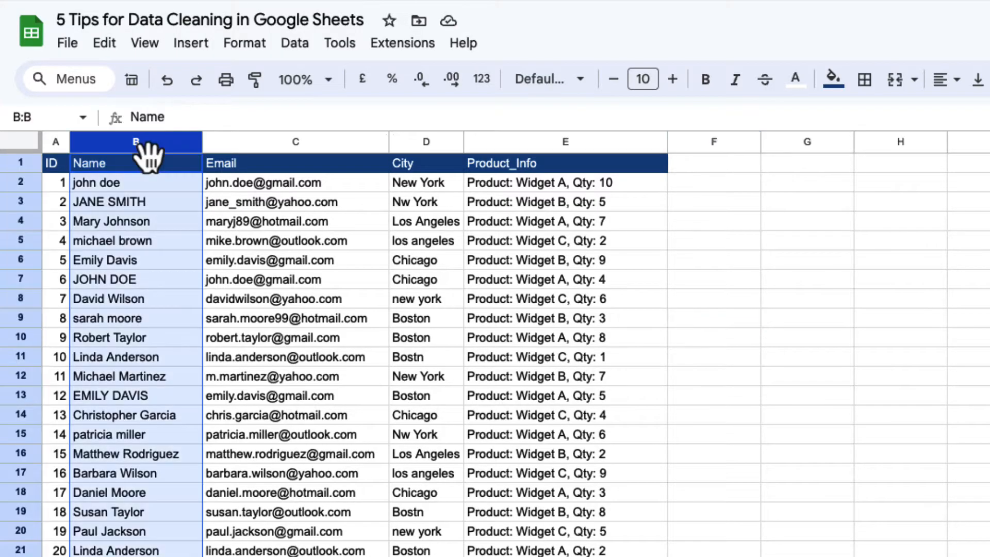
{"action": "left_click", "coordinate": [425, 141]}
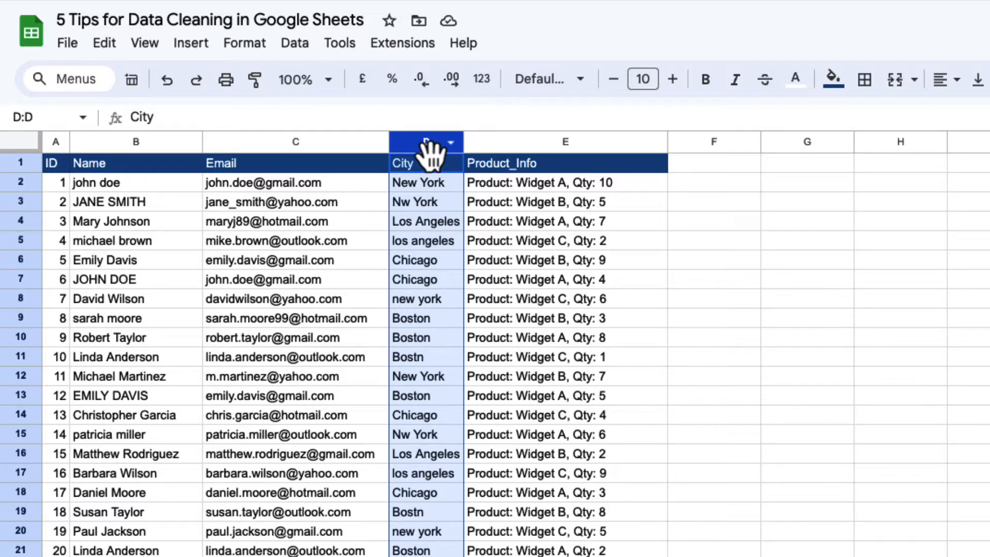
{"action": "mouse_move", "coordinate": [284, 179]}
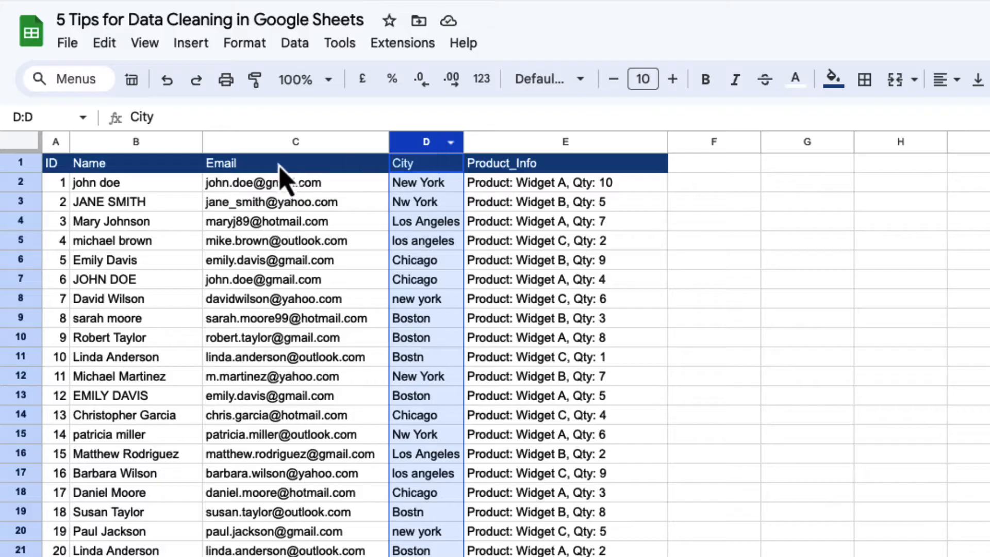
{"action": "right_click", "coordinate": [295, 141]}
{"action": "type", "text": "="}
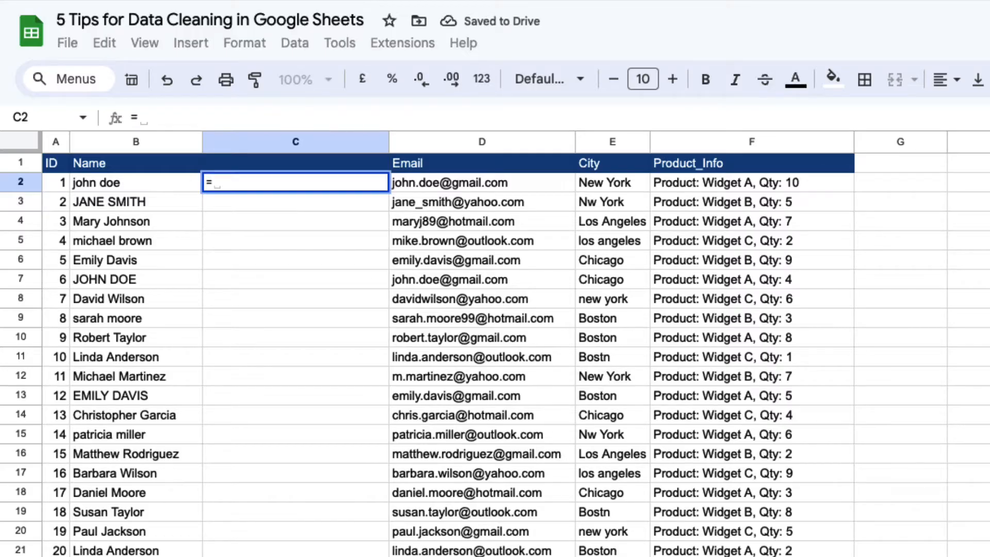
{"action": "type", "text": "Pro"}
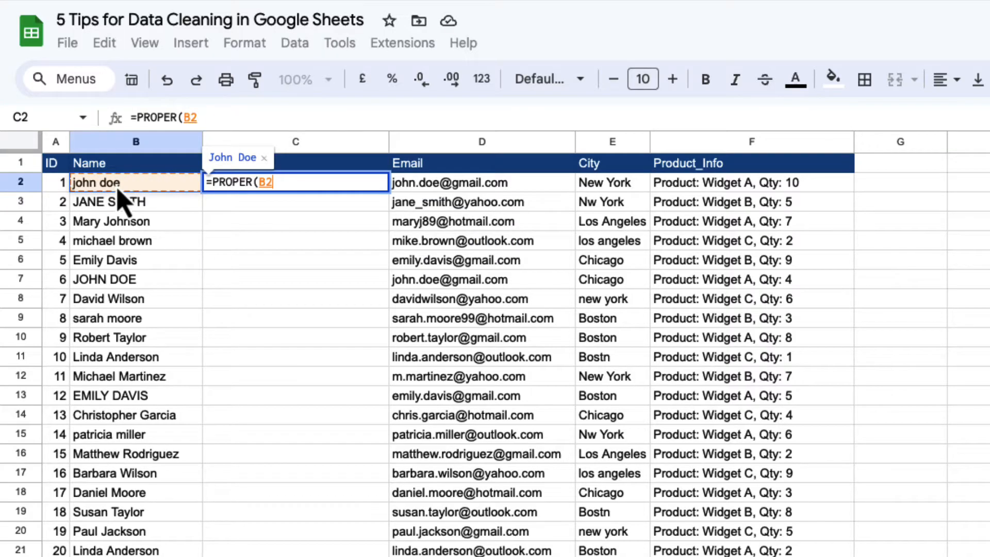
{"action": "key", "text": "Enter"}
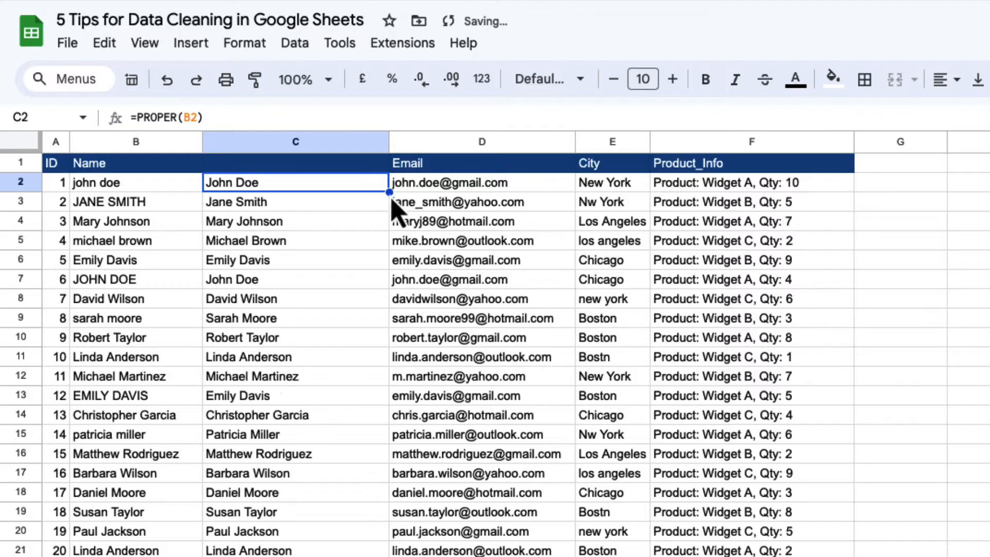
{"action": "right_click", "coordinate": [751, 142]}
{"action": "type", "text": "=Proper(E2)"}
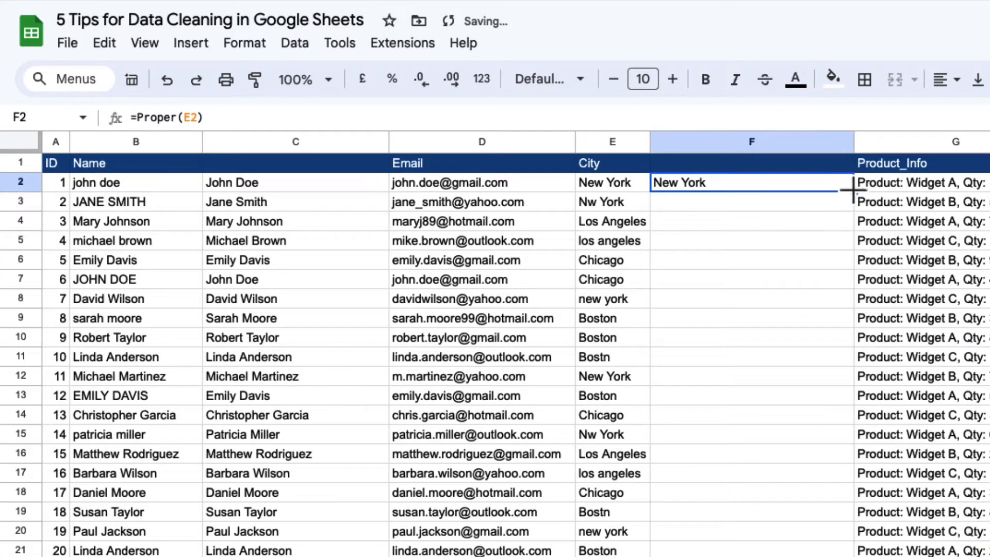
{"action": "right_click", "coordinate": [135, 163]}
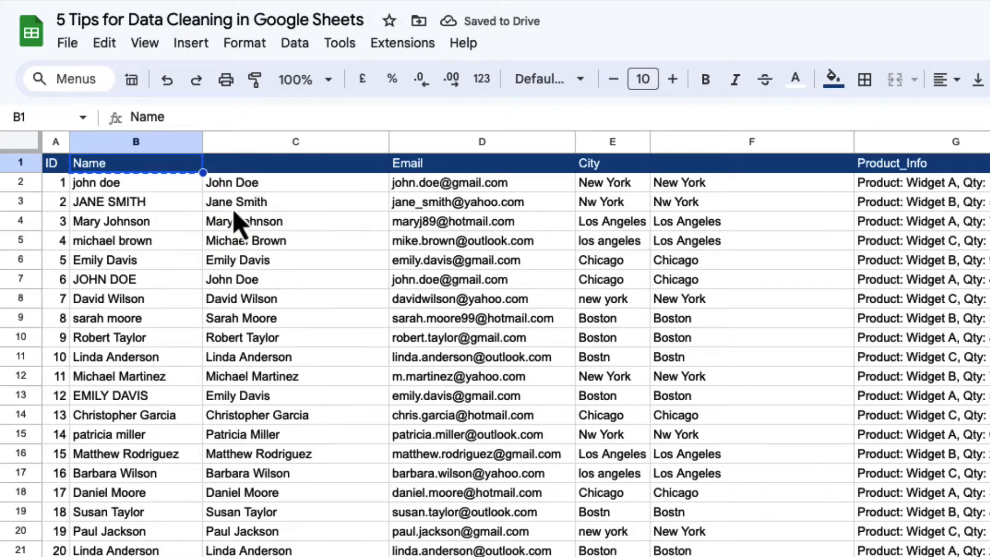
Paste the proper-cased names and cities over the originals as plain values only
{"action": "right_click", "coordinate": [295, 142]}
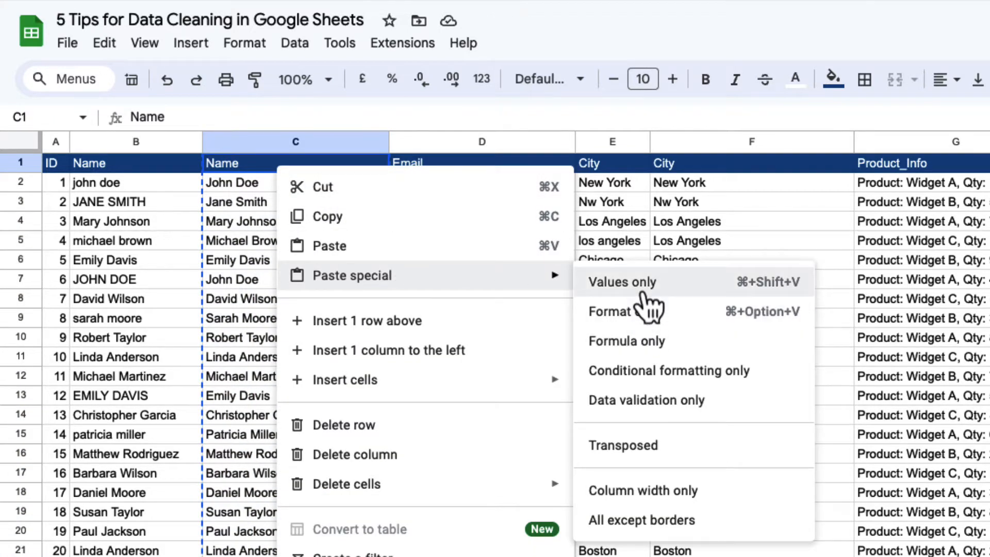
{"action": "right_click", "coordinate": [752, 163]}
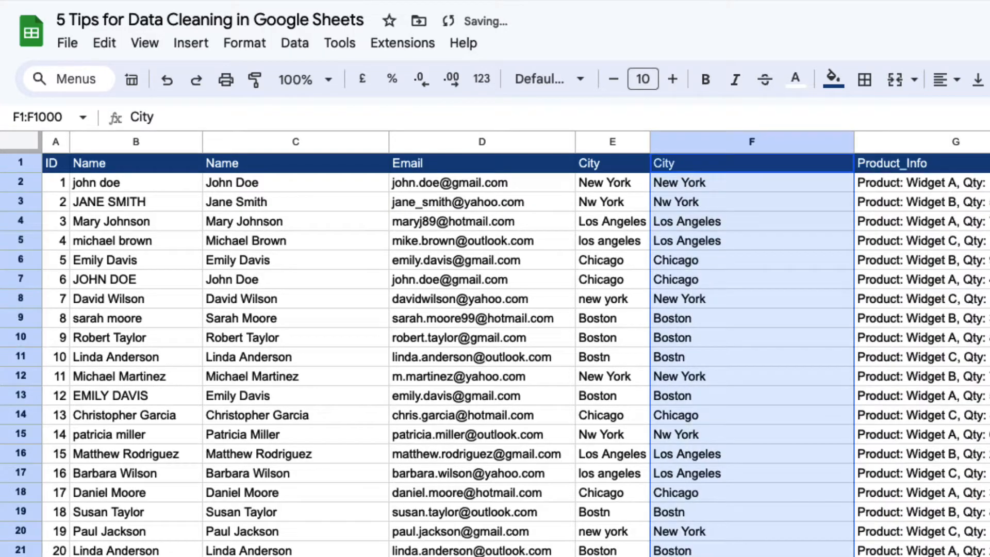
{"action": "right_click", "coordinate": [611, 142]}
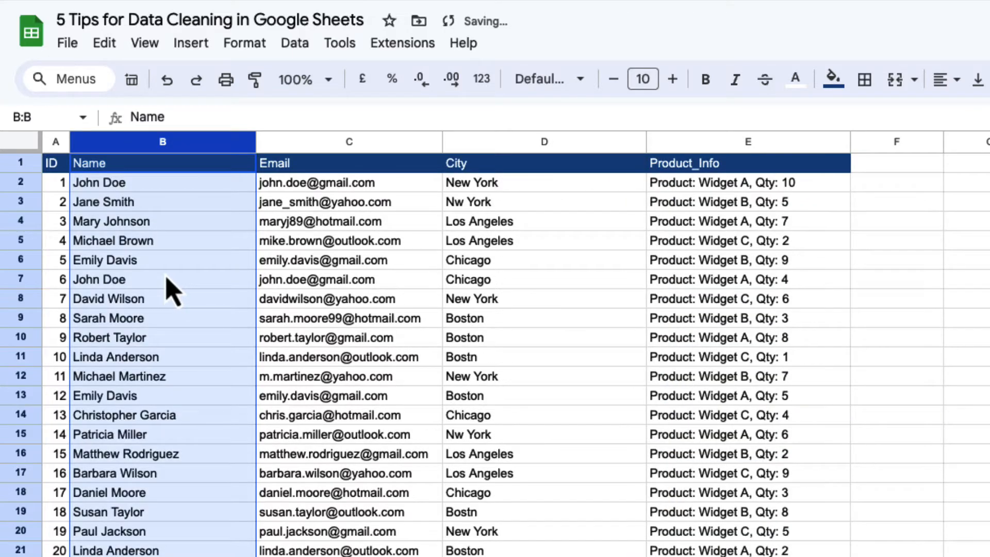
{"action": "mouse_move", "coordinate": [558, 270]}
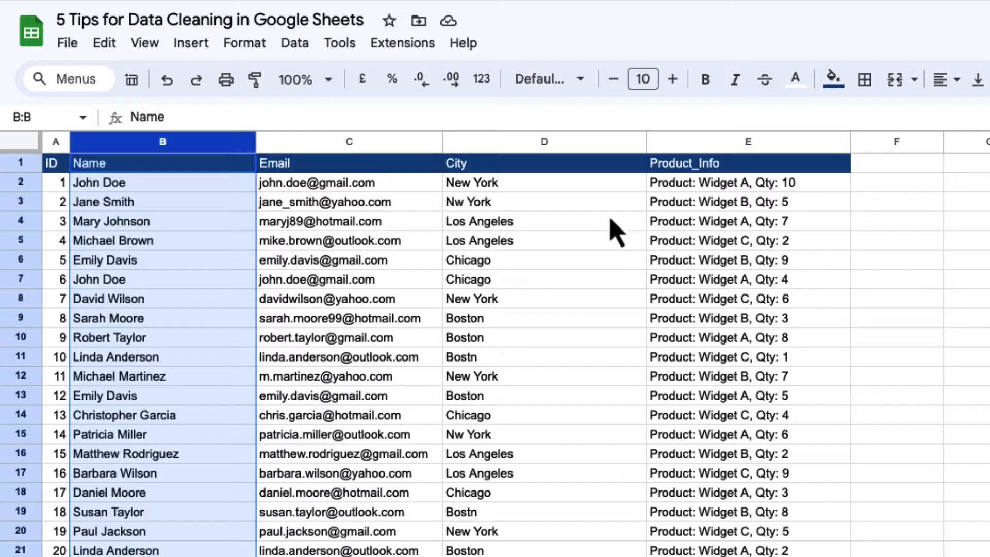
{"action": "mouse_move", "coordinate": [597, 335]}
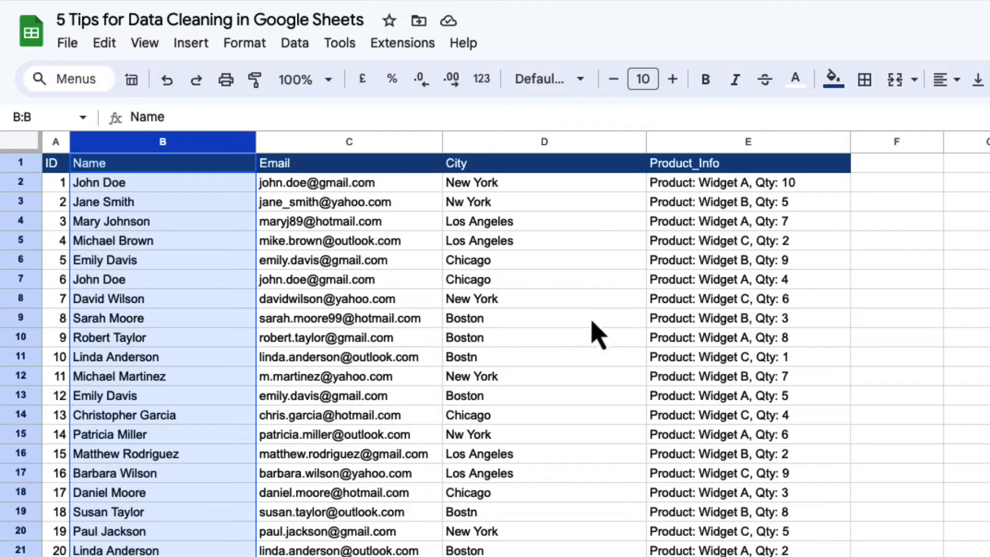
Show column stats for City, listing frequencies that reveal 'Bostn' and 'Nw York'
{"action": "left_click", "coordinate": [543, 141]}
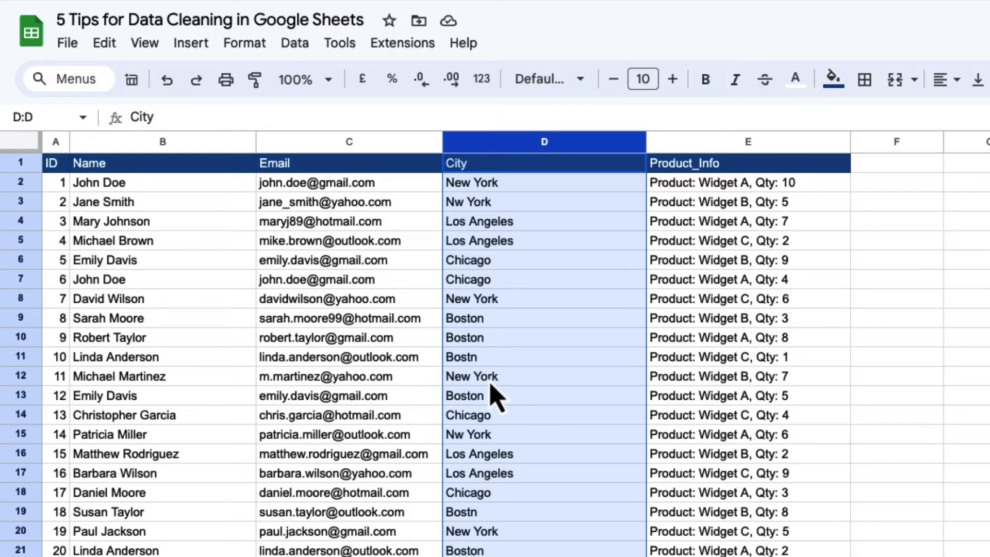
{"action": "left_click", "coordinate": [295, 42]}
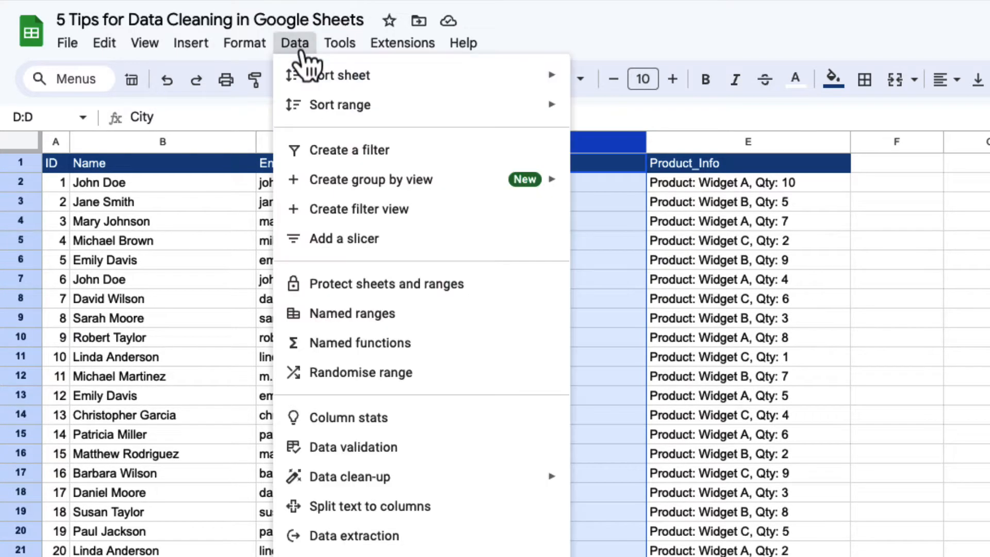
{"action": "mouse_move", "coordinate": [348, 417]}
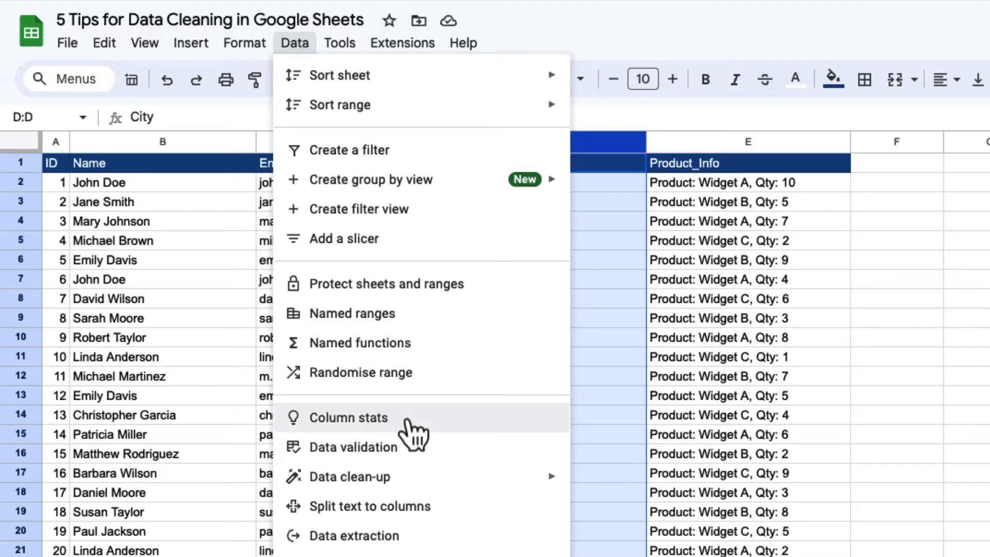
{"action": "left_click", "coordinate": [348, 417]}
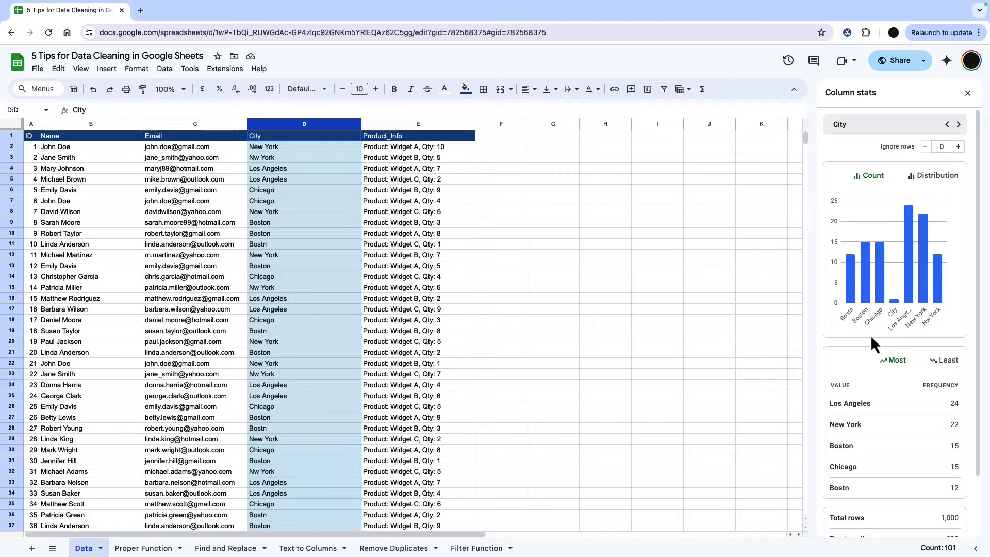
{"action": "mouse_move", "coordinate": [941, 388]}
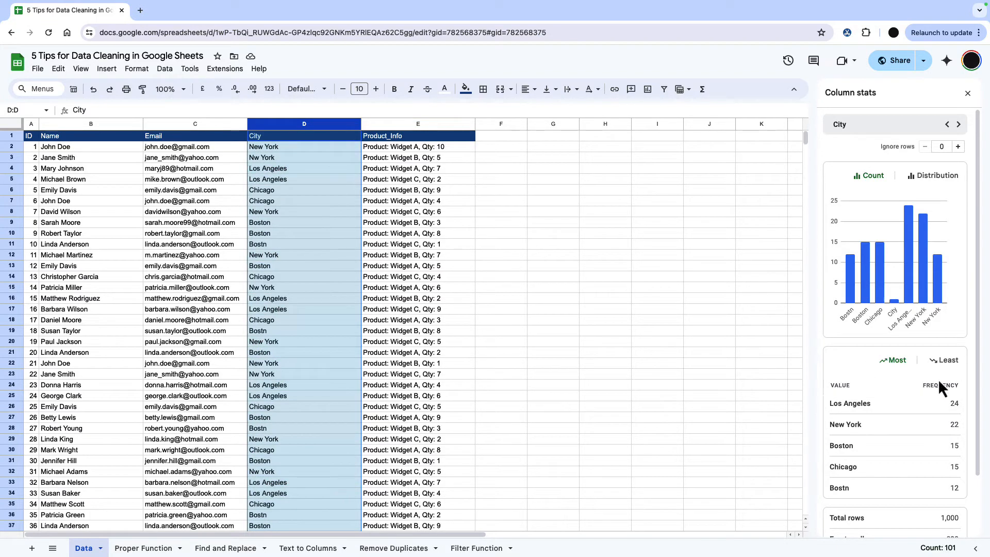
{"action": "left_click", "coordinate": [947, 290]}
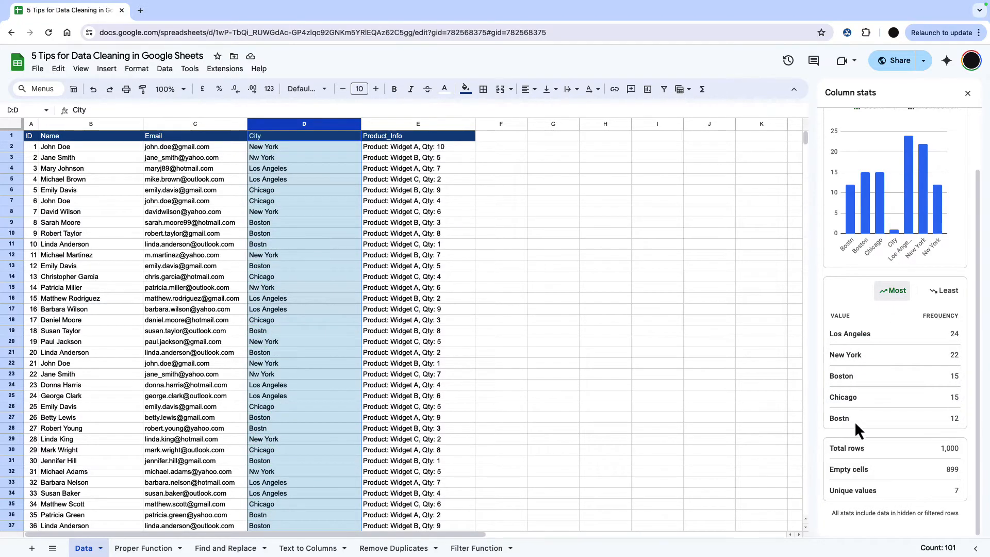
{"action": "mouse_move", "coordinate": [515, 256]}
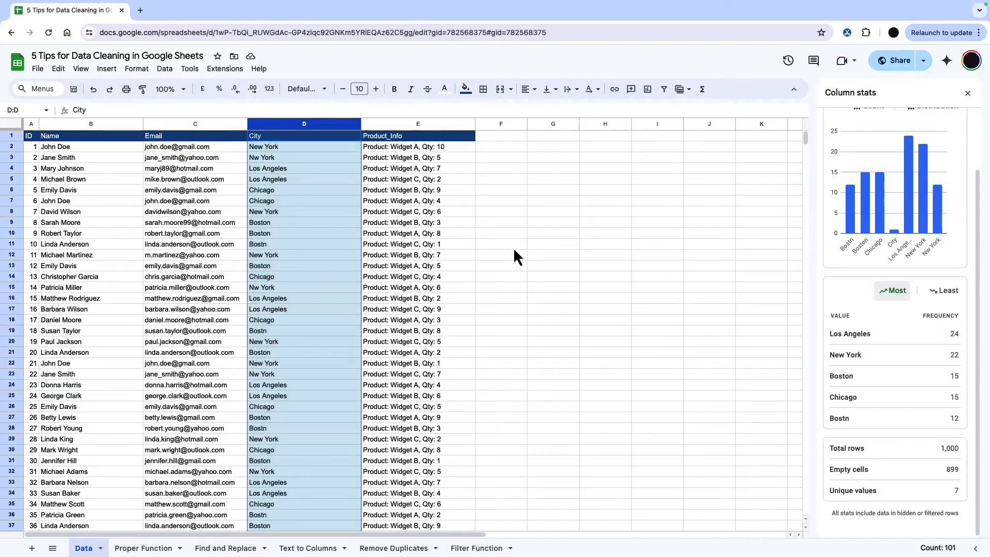
{"action": "mouse_move", "coordinate": [515, 159]}
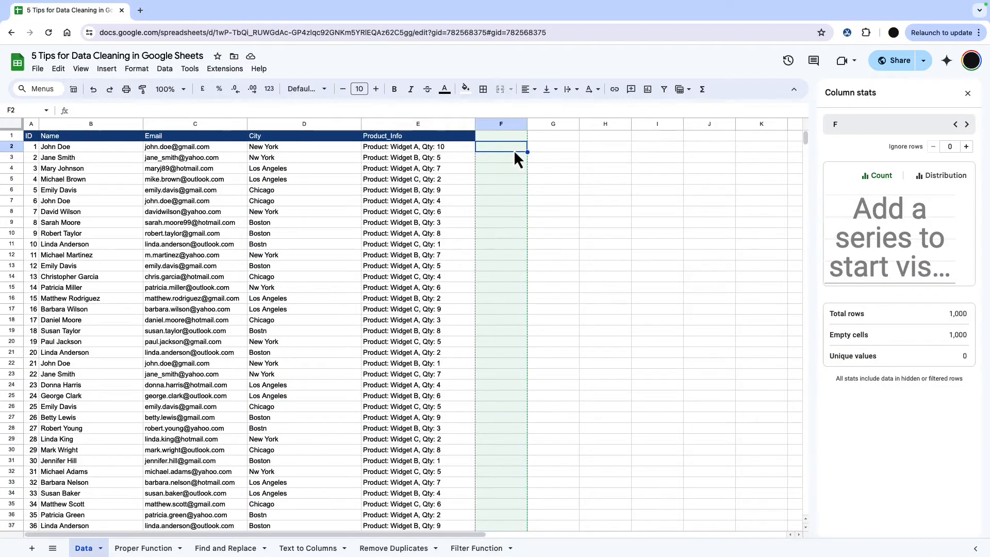
{"action": "type", "text": "=Unique(D:D"}
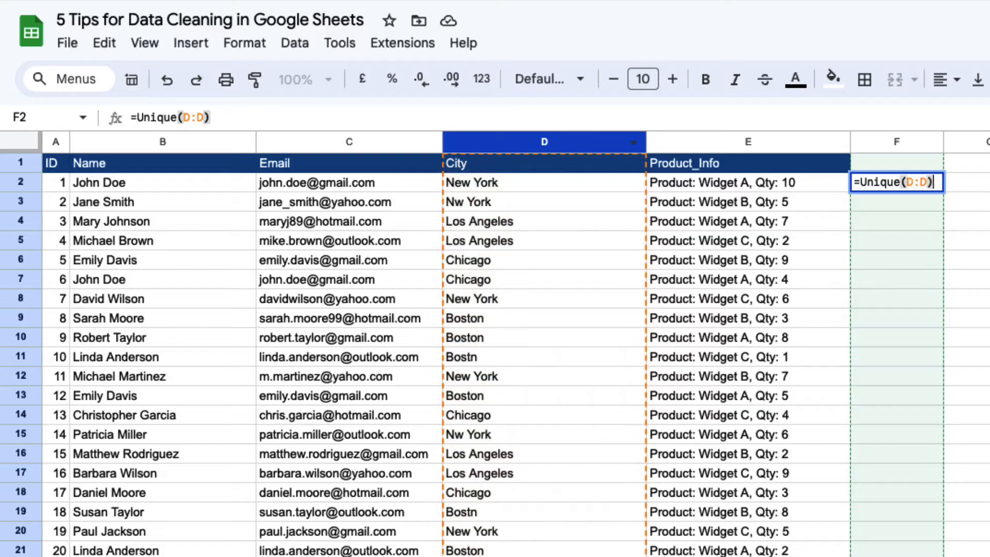
{"action": "key", "text": "Enter"}
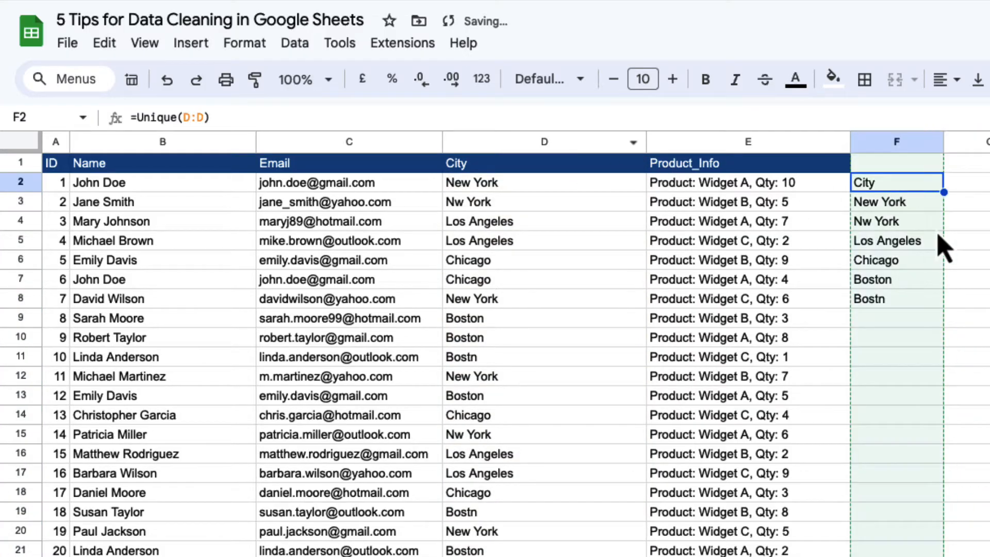
{"action": "left_click", "coordinate": [896, 221]}
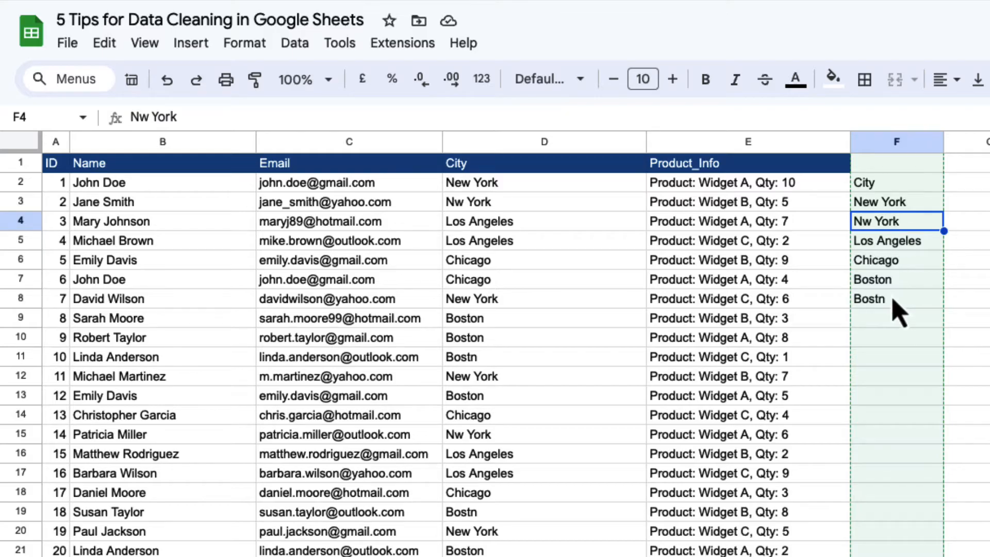
{"action": "mouse_move", "coordinate": [714, 227]}
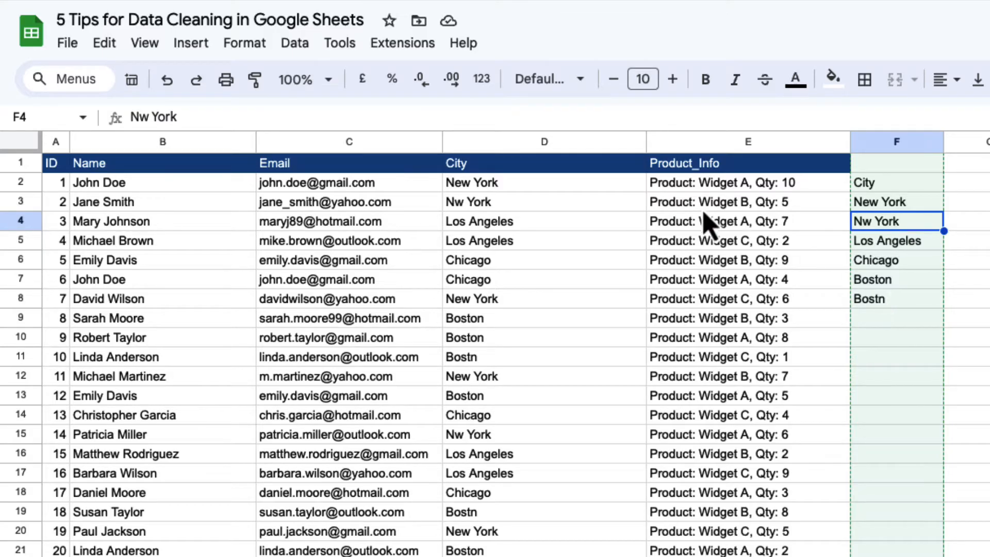
{"action": "left_click", "coordinate": [543, 141]}
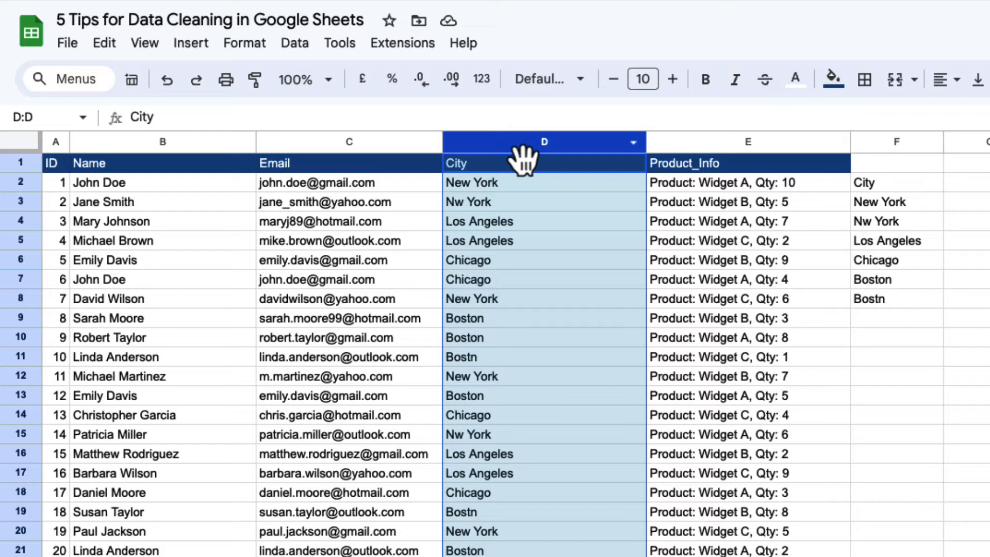
Find and replace in the City column: 'Nw York' to 'New York', 'Bostn' to 'Boston'
{"action": "left_click", "coordinate": [105, 43]}
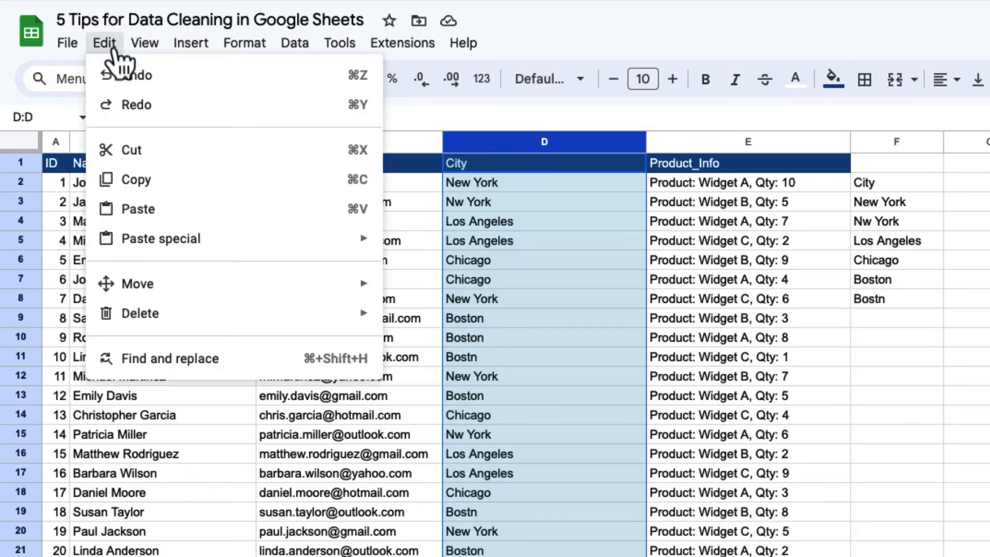
{"action": "mouse_move", "coordinate": [172, 358]}
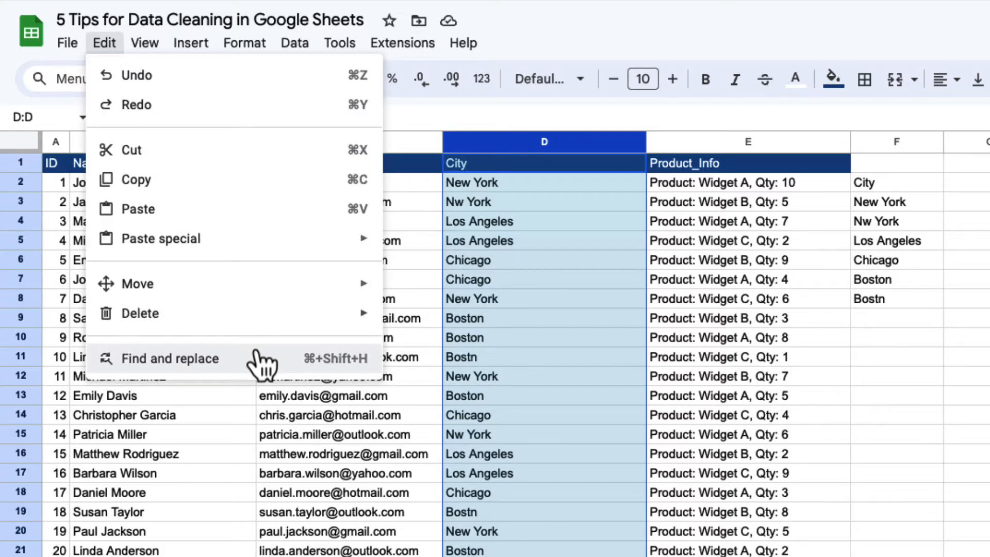
{"action": "left_click", "coordinate": [170, 358]}
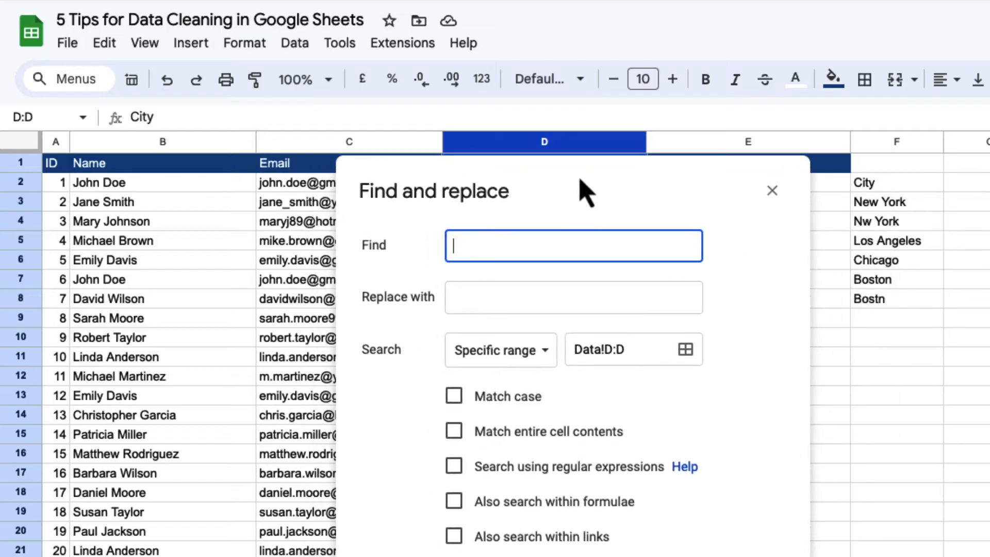
{"action": "right_click", "coordinate": [875, 222]}
{"action": "type", "text": "Nw York"}
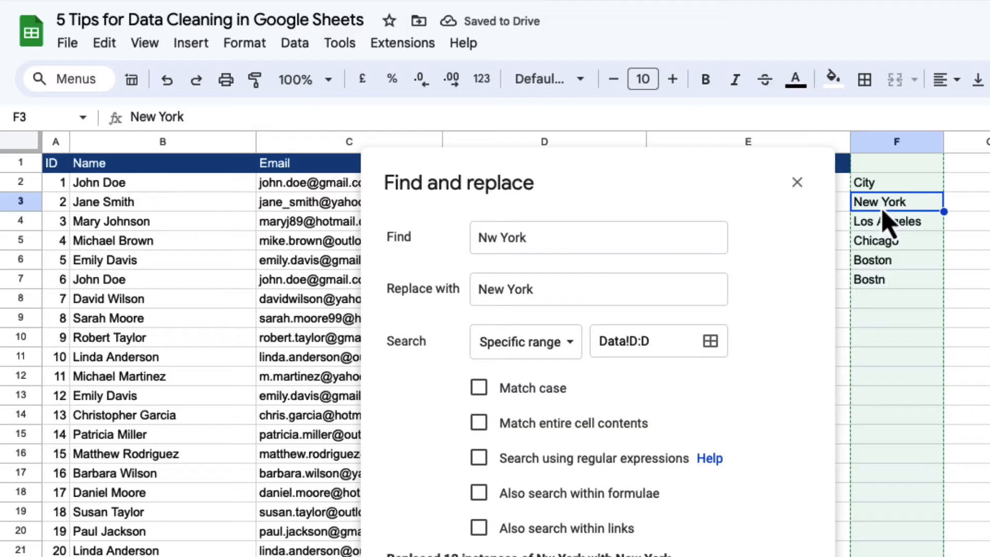
{"action": "mouse_move", "coordinate": [900, 284]}
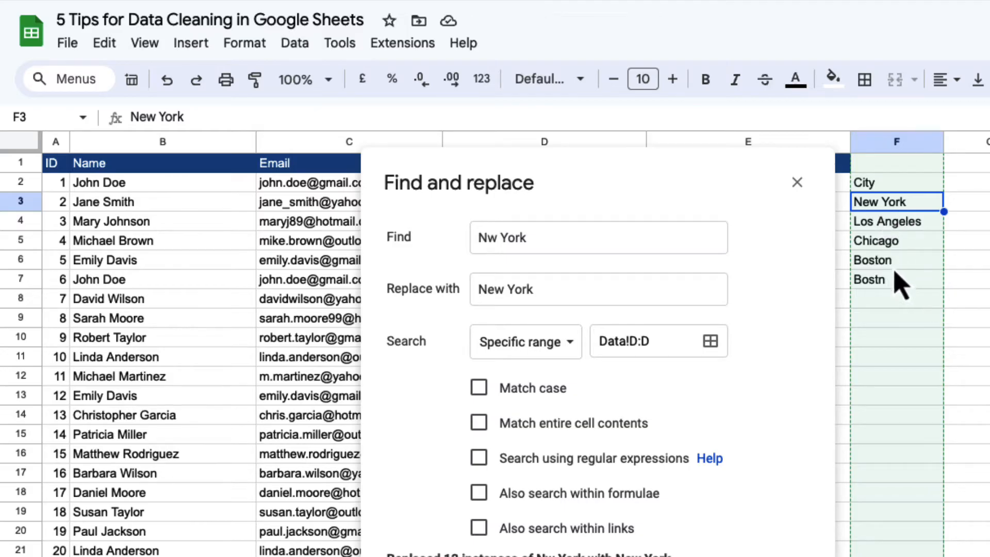
{"action": "left_click", "coordinate": [896, 279]}
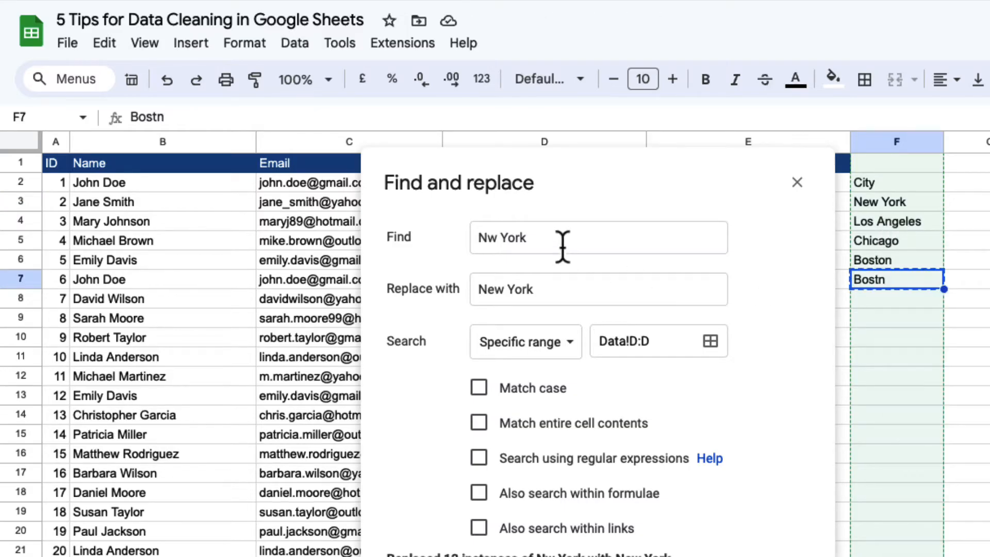
{"action": "type", "text": "Bostn"}
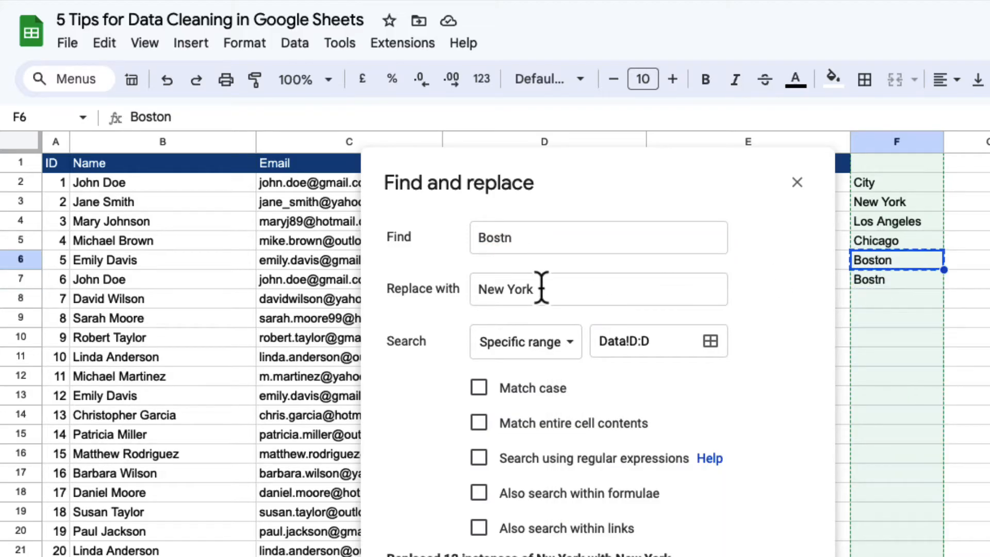
{"action": "type", "text": "Boston"}
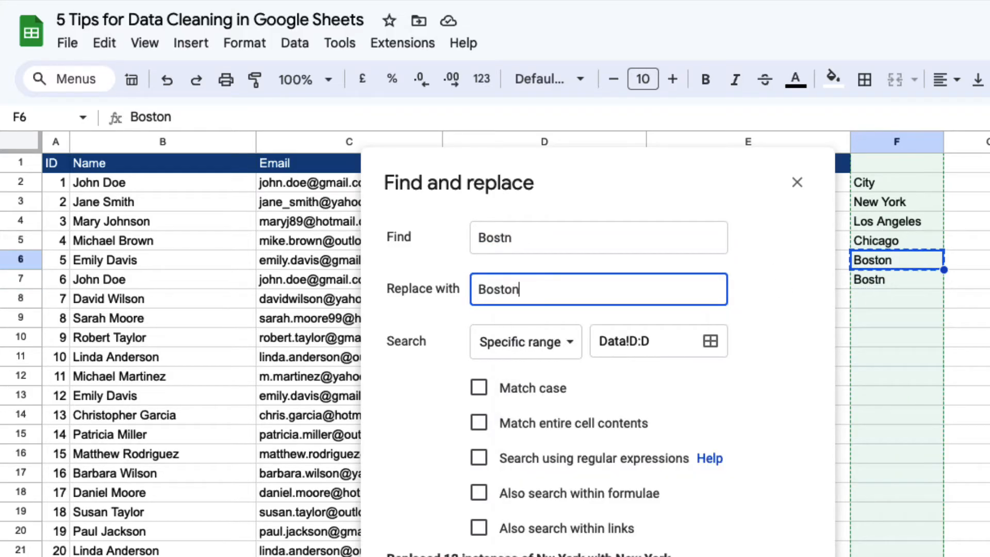
{"action": "left_click", "coordinate": [797, 182]}
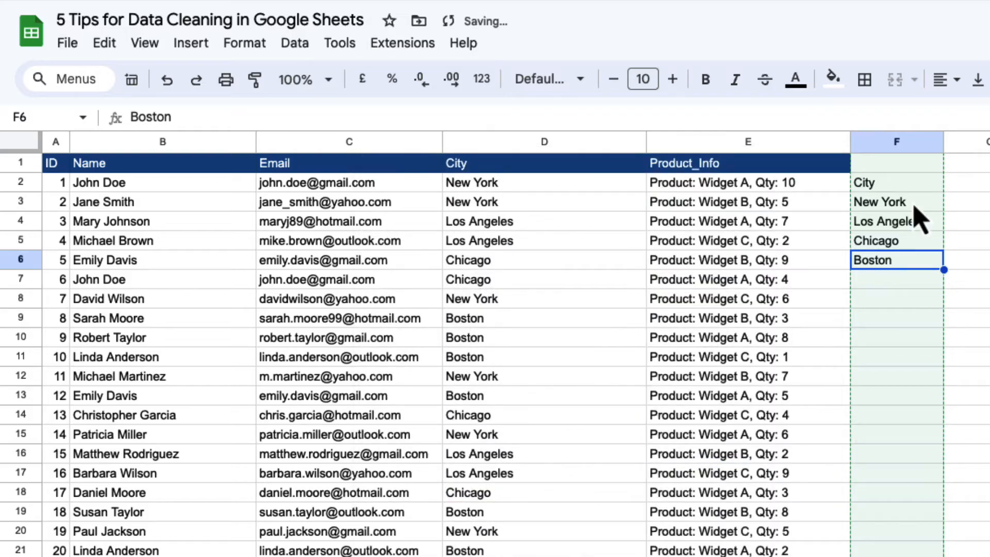
Clear the temporary unique-city list from column F
{"action": "left_click", "coordinate": [897, 182]}
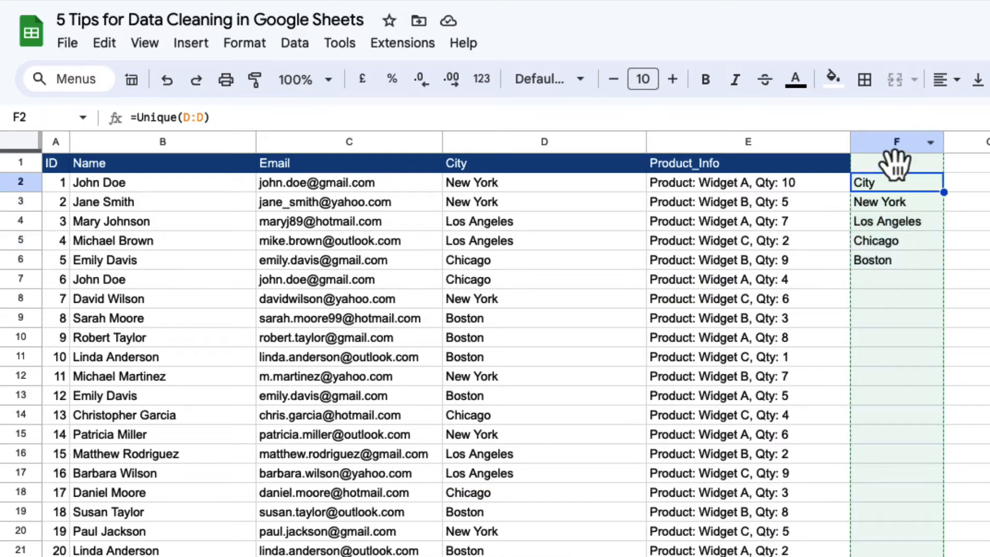
{"action": "right_click", "coordinate": [896, 141]}
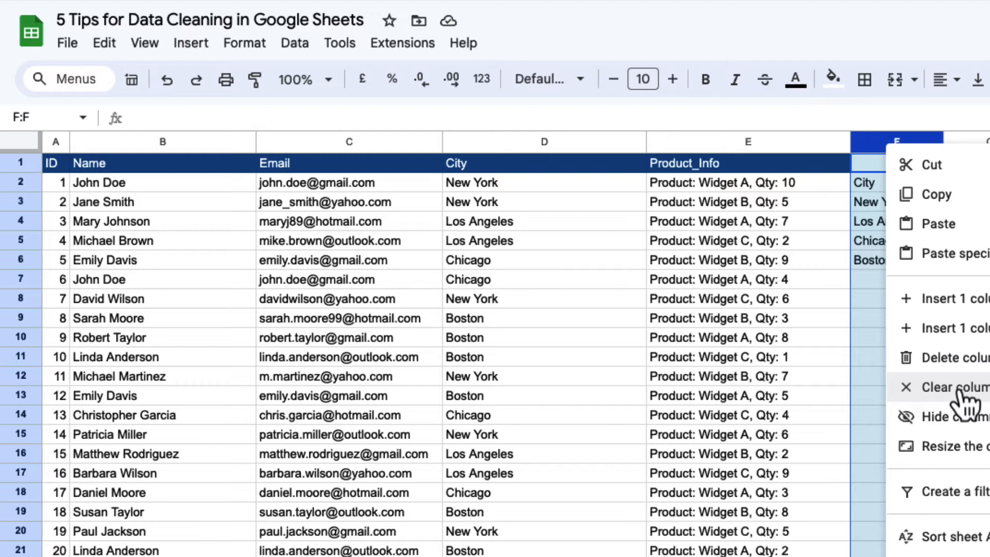
{"action": "left_click", "coordinate": [941, 386]}
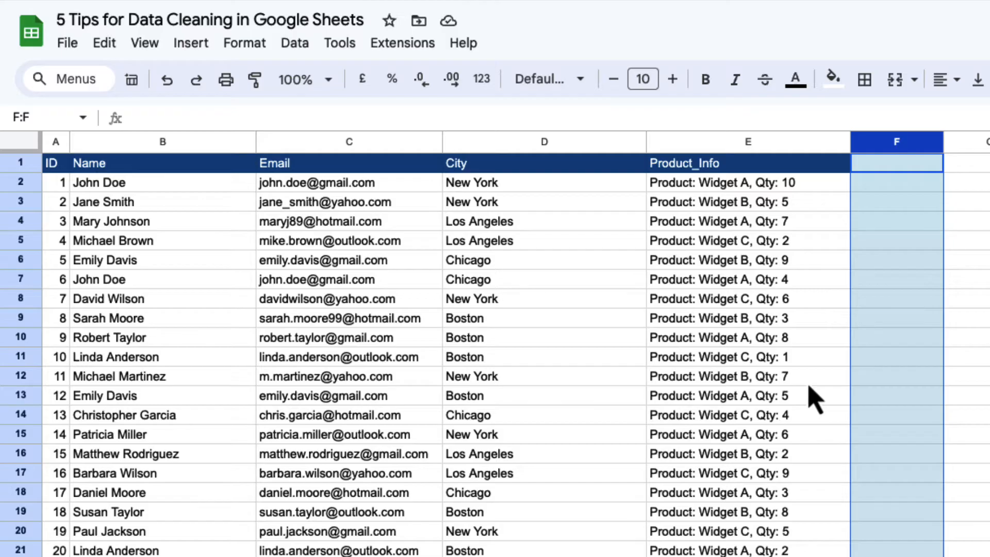
{"action": "mouse_move", "coordinate": [695, 237]}
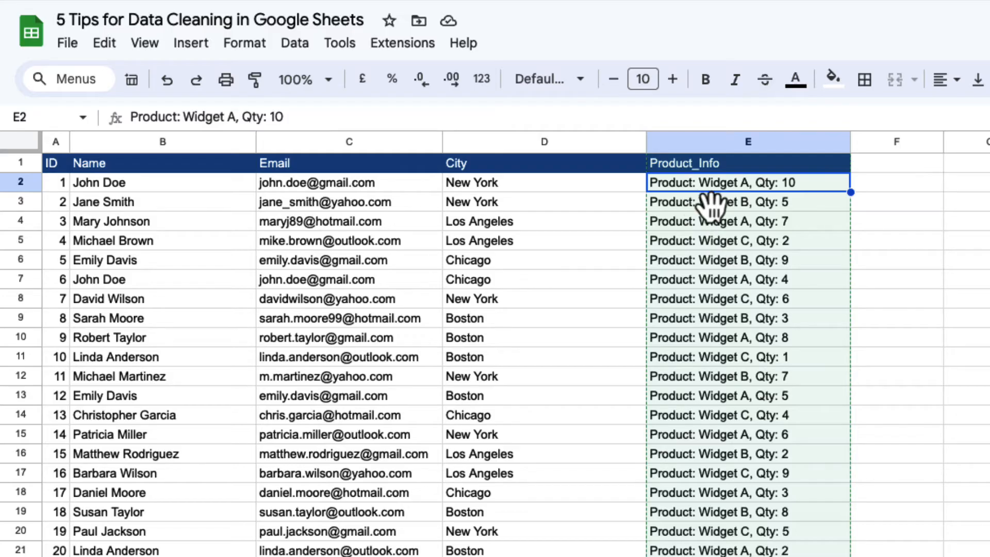
{"action": "mouse_move", "coordinate": [856, 202]}
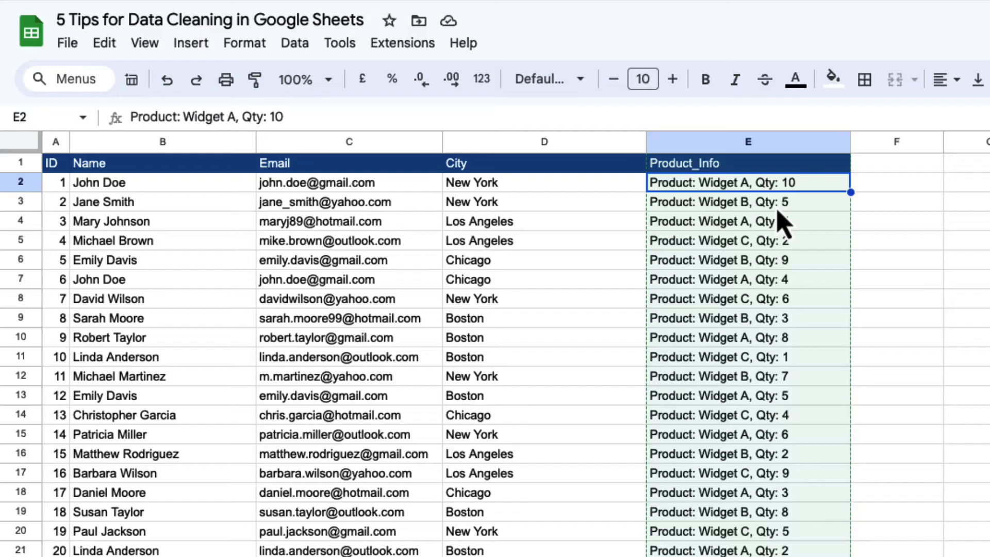
{"action": "mouse_move", "coordinate": [679, 215]}
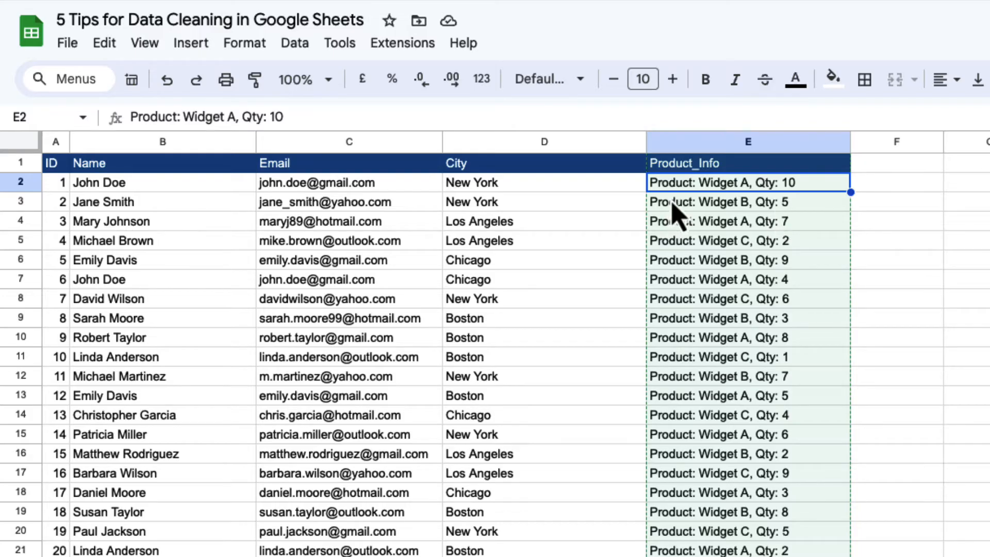
Select the Product_Info column and open the Data menu
{"action": "left_click", "coordinate": [749, 141]}
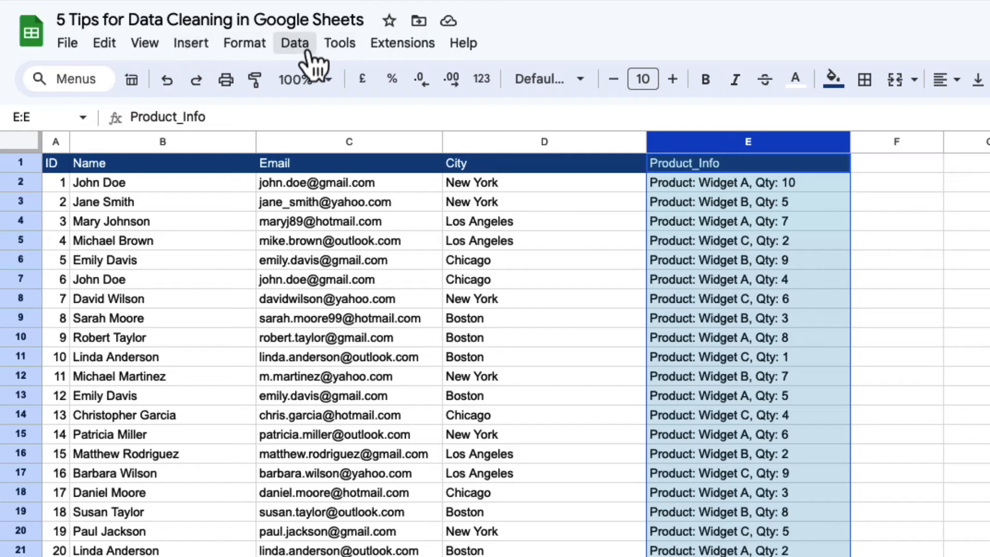
{"action": "left_click", "coordinate": [294, 42]}
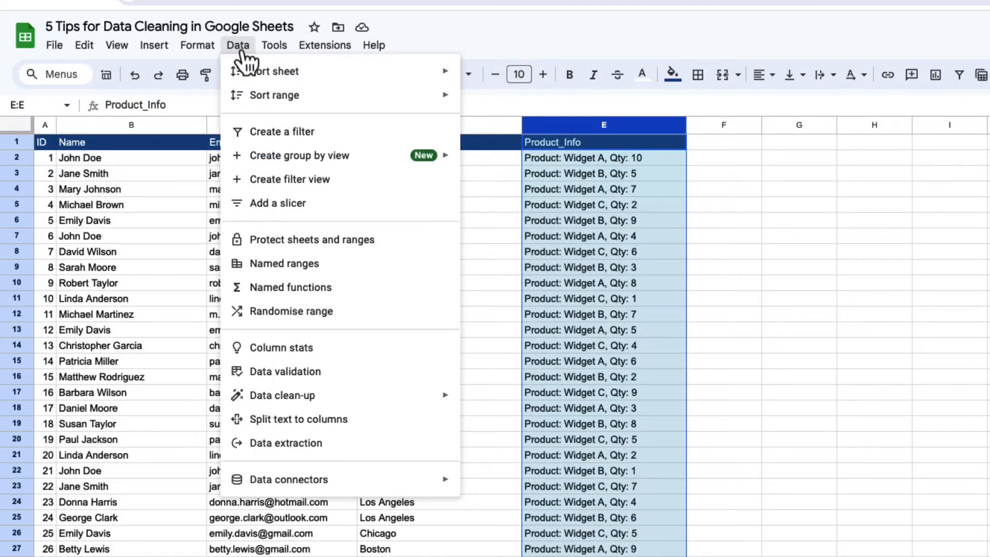
{"action": "mouse_move", "coordinate": [298, 419]}
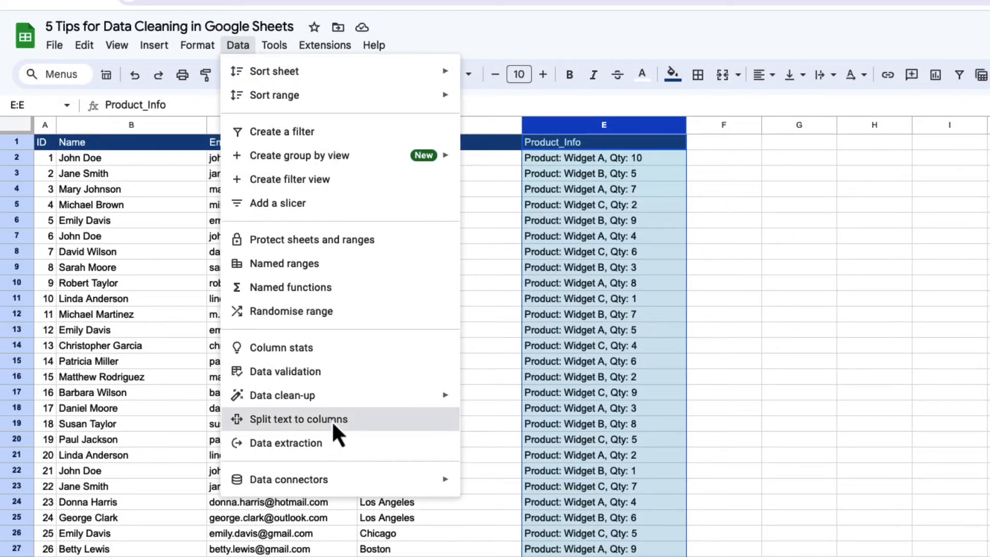
Split Product_Info into columns using a custom colon separator
{"action": "left_click", "coordinate": [298, 419]}
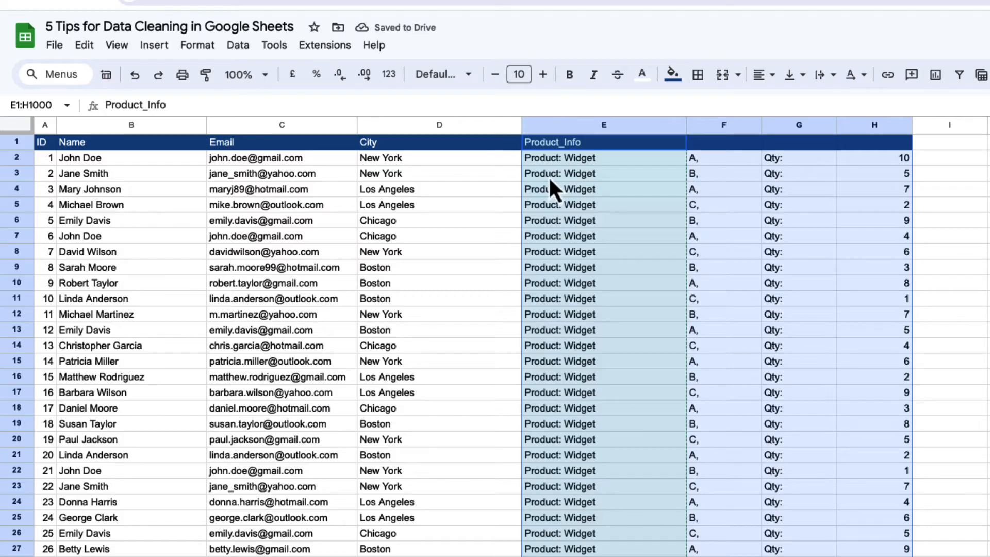
{"action": "mouse_move", "coordinate": [571, 180]}
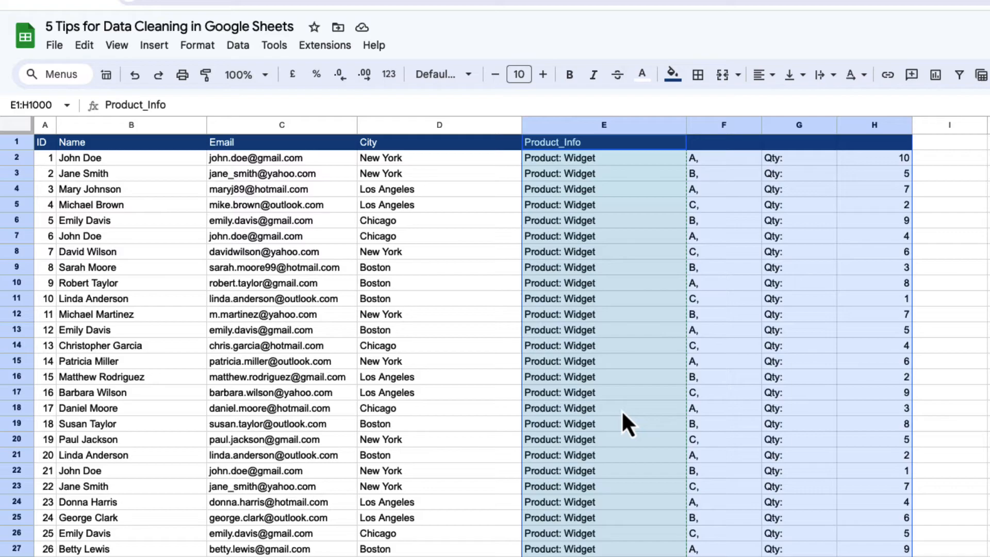
{"action": "mouse_move", "coordinate": [799, 166]}
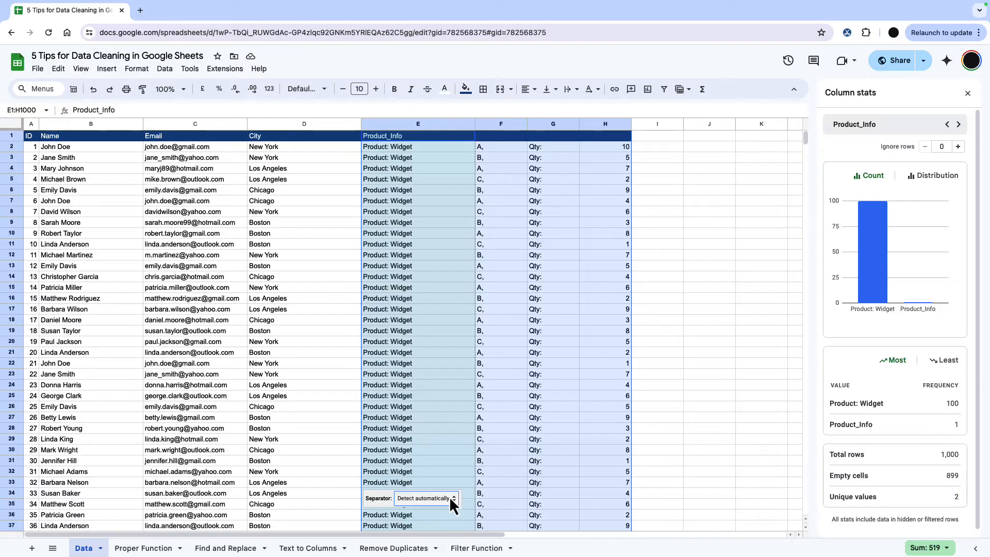
{"action": "left_click", "coordinate": [425, 499]}
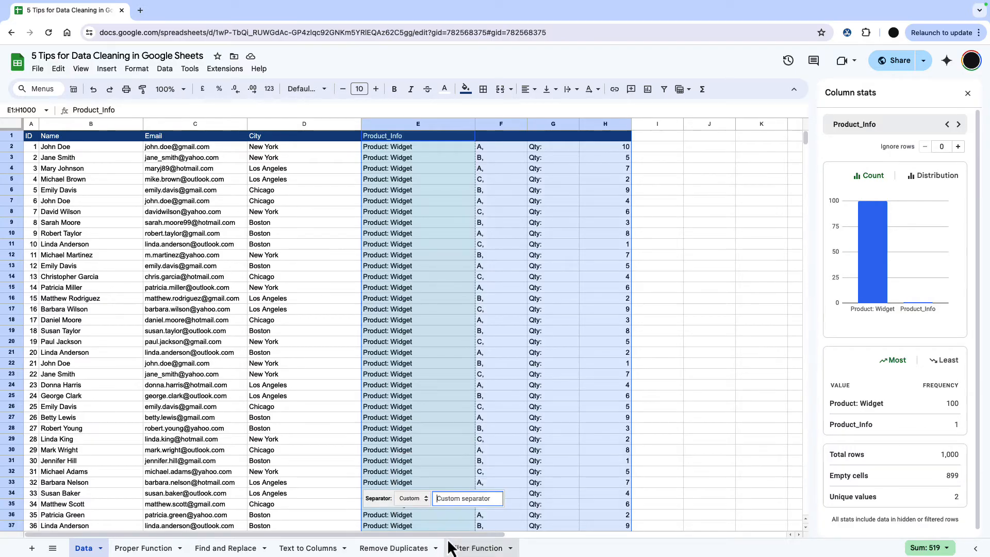
{"action": "type", "text": ":"}
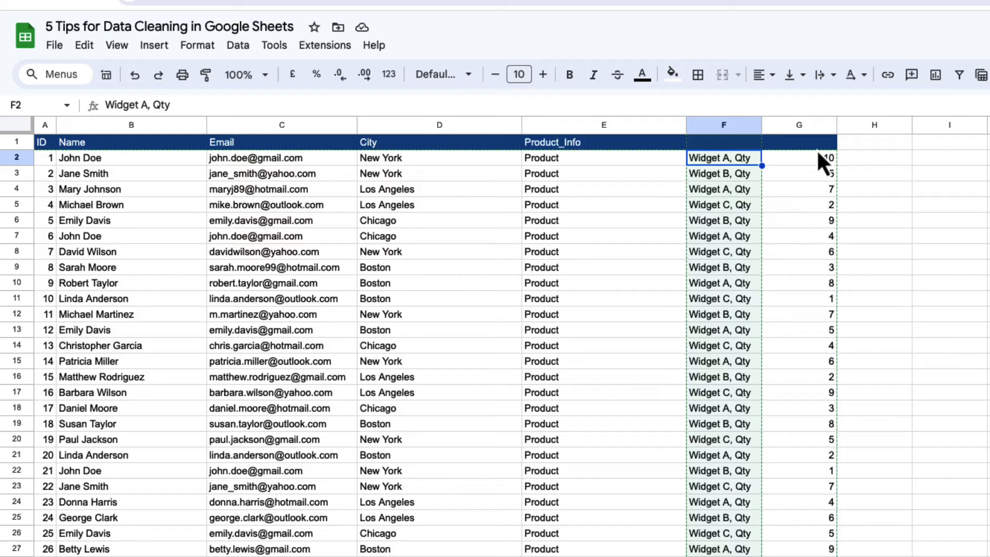
{"action": "mouse_move", "coordinate": [736, 202]}
{"action": "type", "text": "Product"}
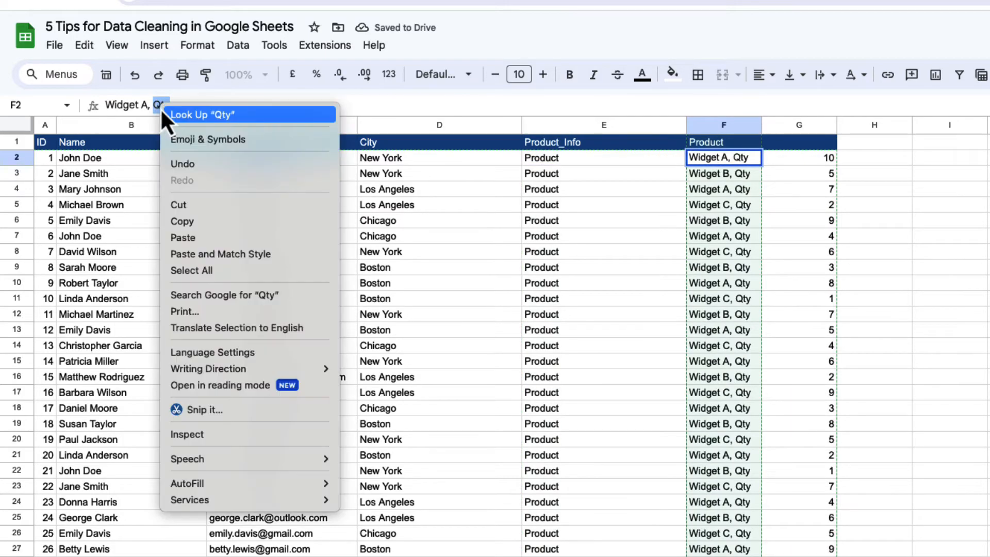
Delete the leftover Product_Info label column
{"action": "right_click", "coordinate": [603, 124]}
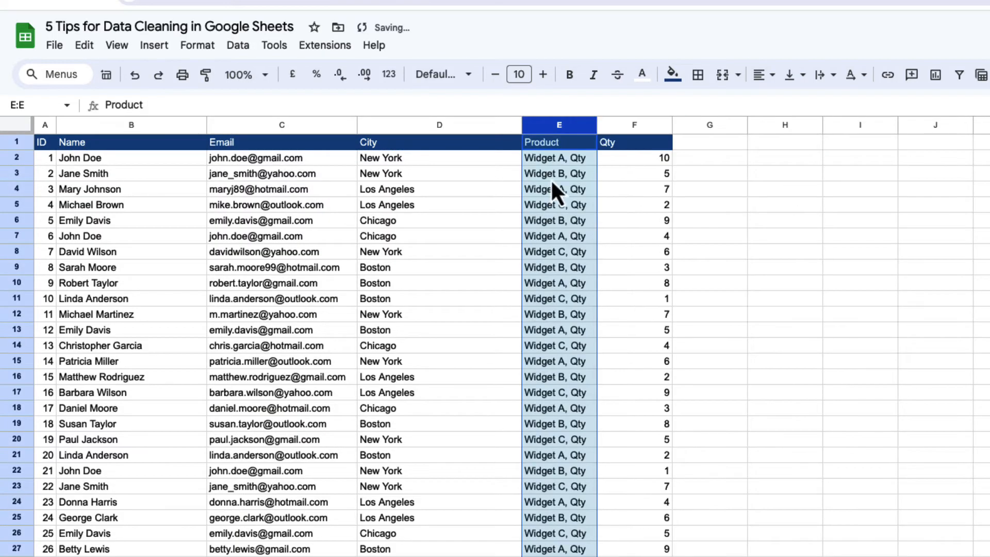
{"action": "scroll", "scroll_direction": "down", "scroll_amount": 3}
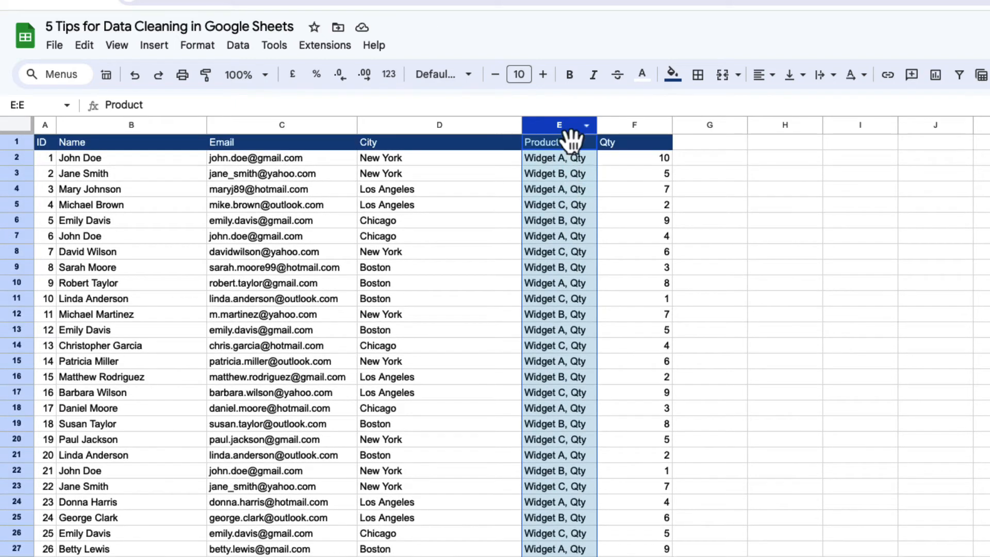
{"action": "mouse_move", "coordinate": [83, 45]}
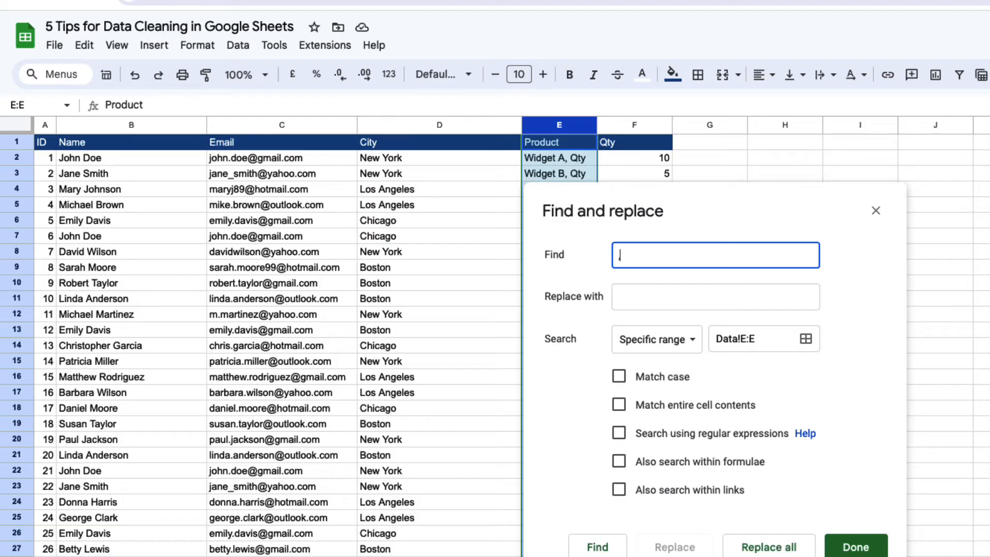
Replace every ', Qty' in the Product column with nothing
{"action": "type", "text": ", Qty"}
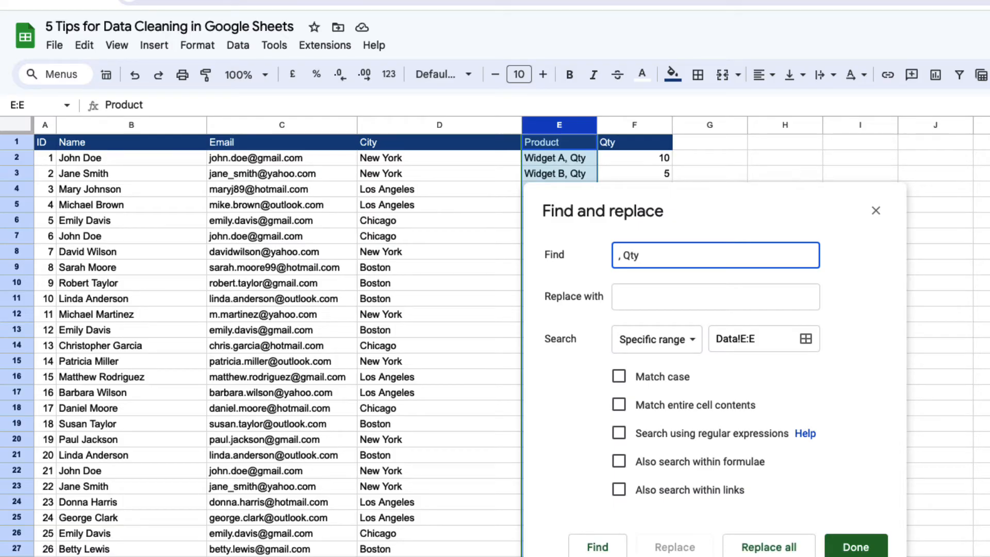
{"action": "left_click", "coordinate": [715, 297]}
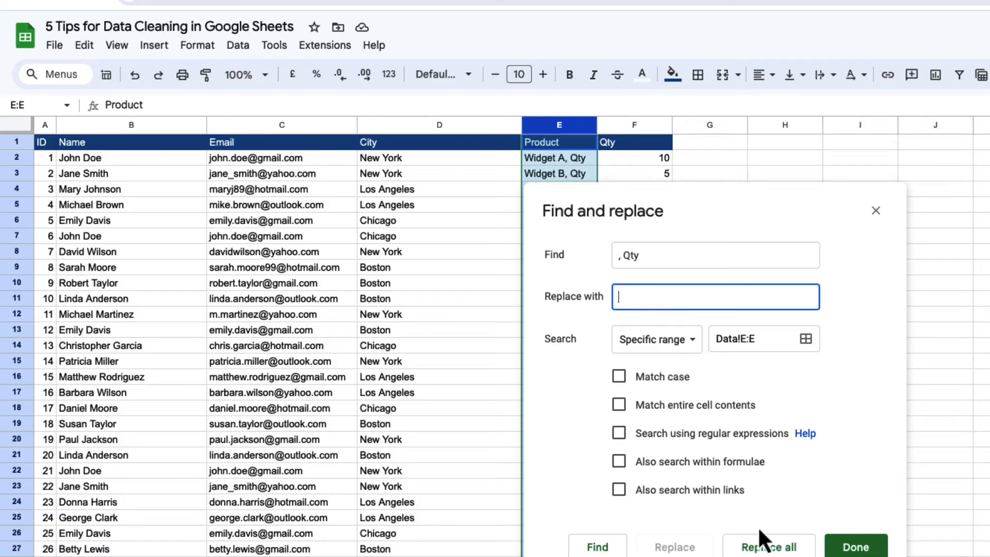
{"action": "left_click", "coordinate": [769, 546]}
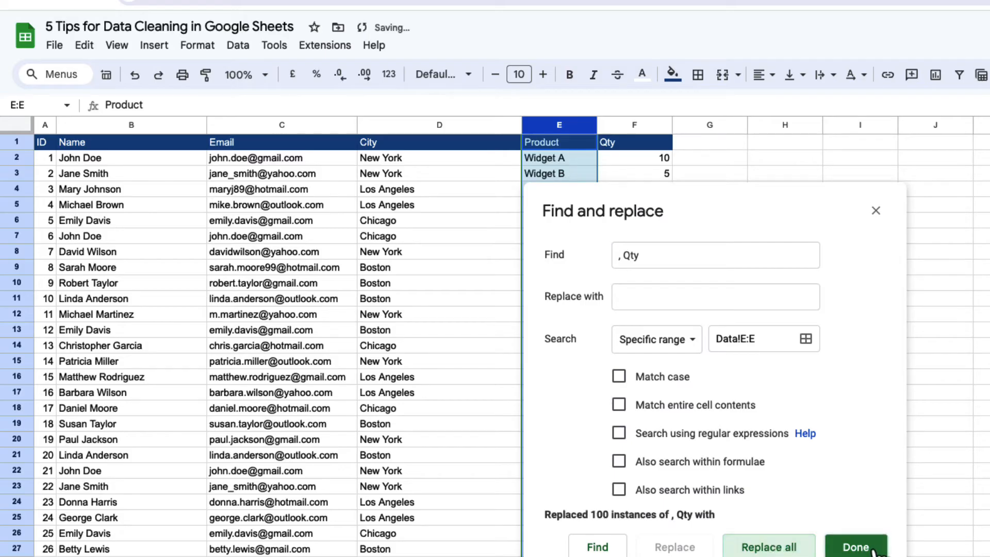
{"action": "left_click", "coordinate": [855, 547]}
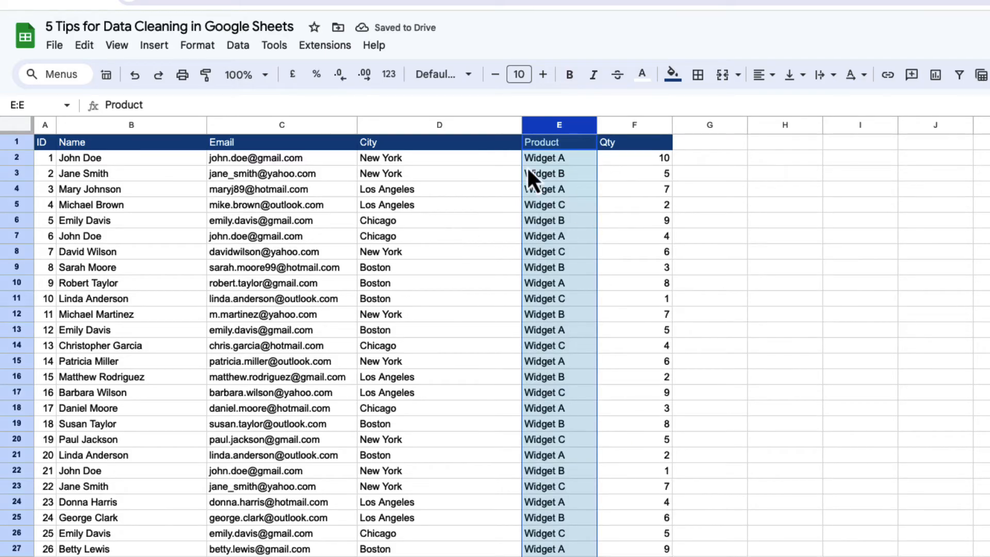
{"action": "left_click", "coordinate": [634, 124]}
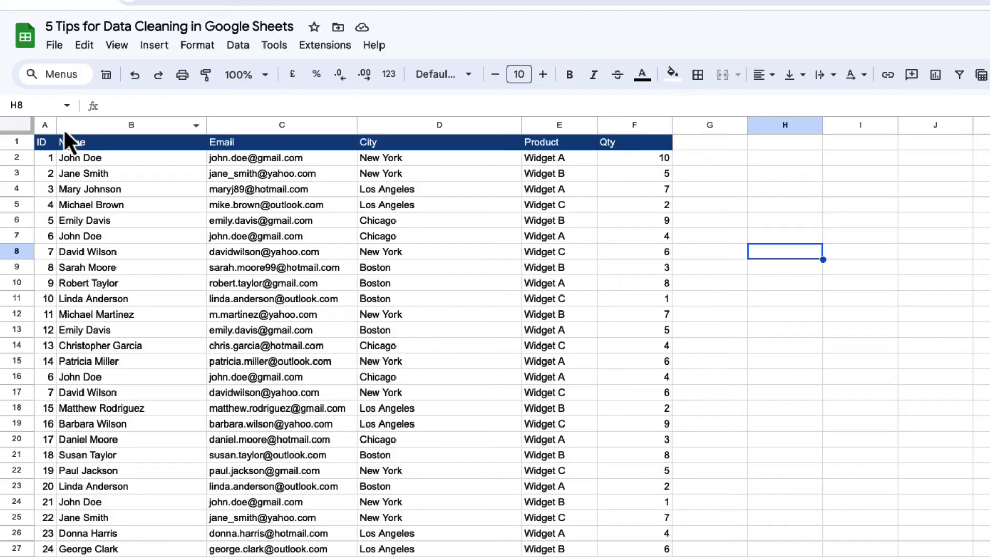
{"action": "mouse_move", "coordinate": [50, 125]}
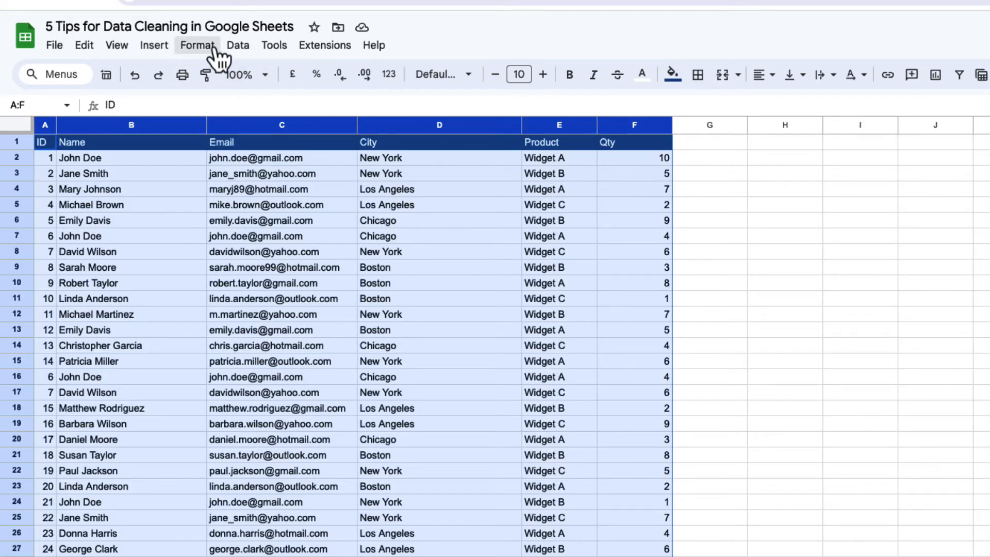
Remove duplicates across all columns with a header row, deleting 9 duplicate rows
{"action": "left_click", "coordinate": [238, 44]}
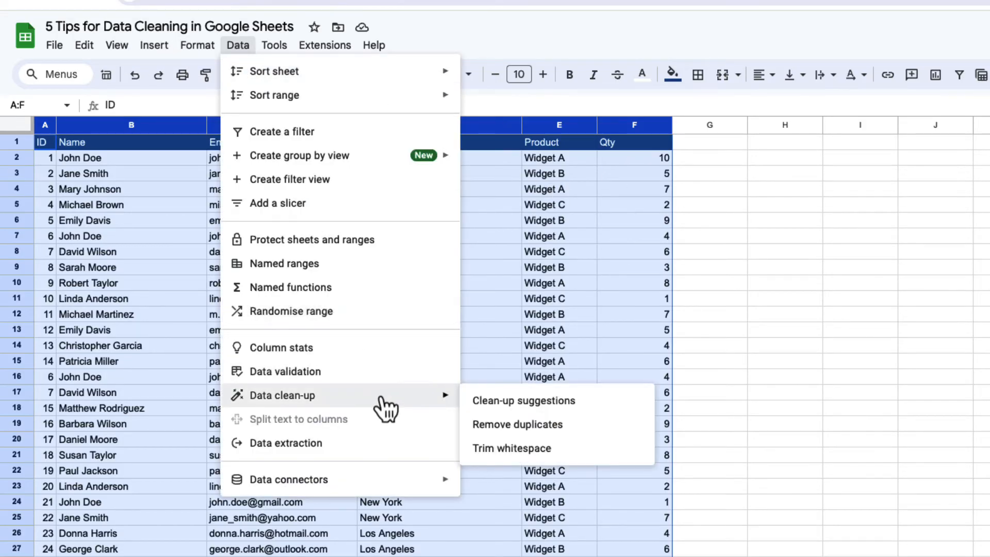
{"action": "left_click", "coordinate": [517, 424]}
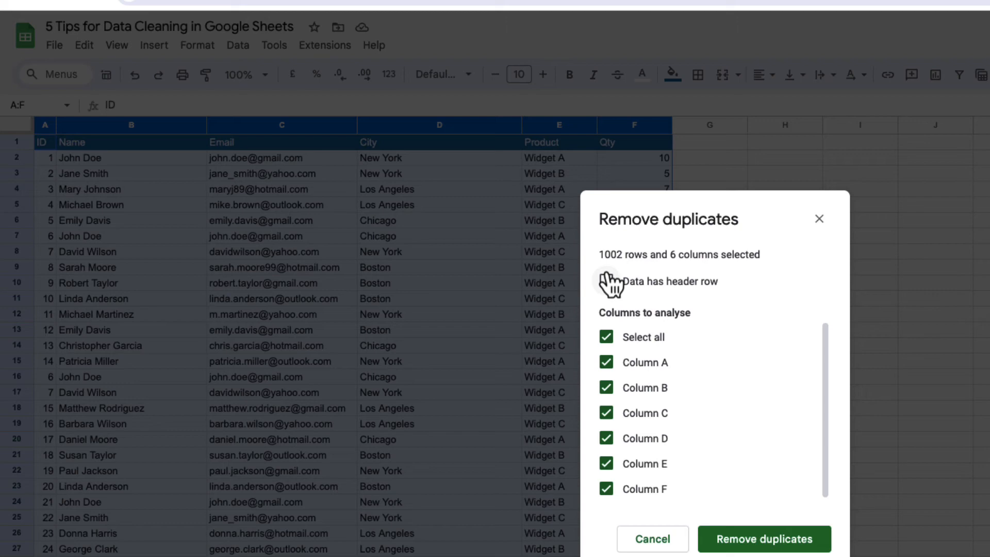
{"action": "left_click", "coordinate": [607, 282]}
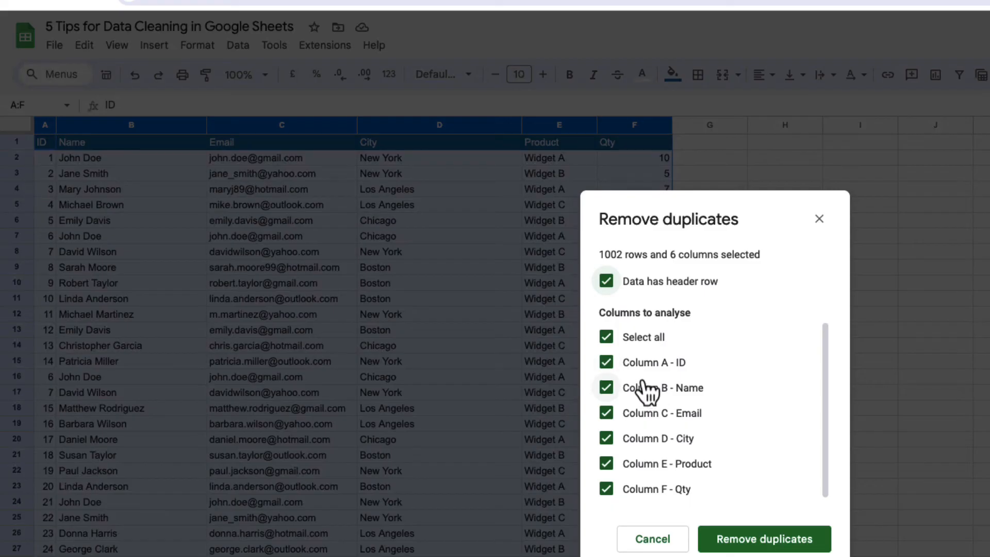
{"action": "left_click", "coordinate": [607, 336]}
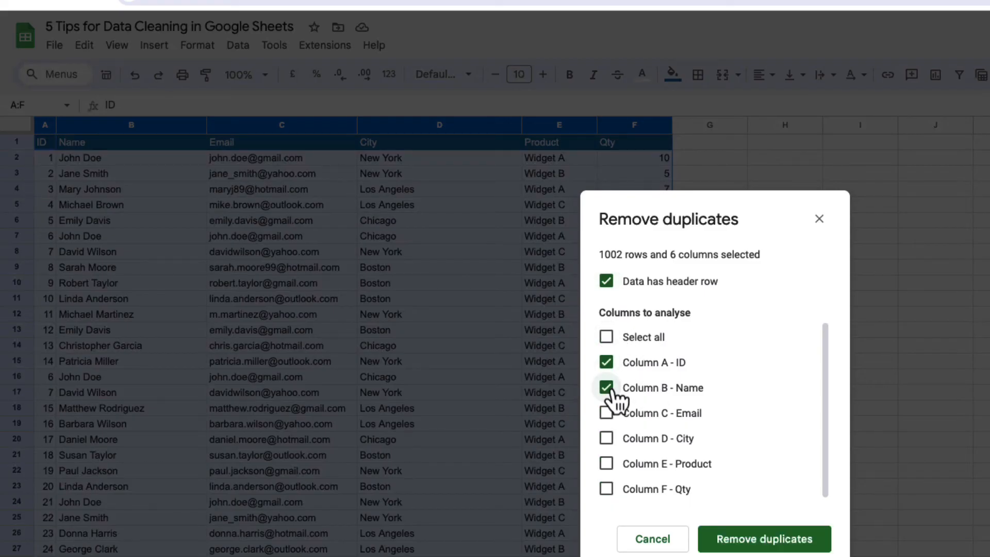
{"action": "left_click", "coordinate": [606, 337]}
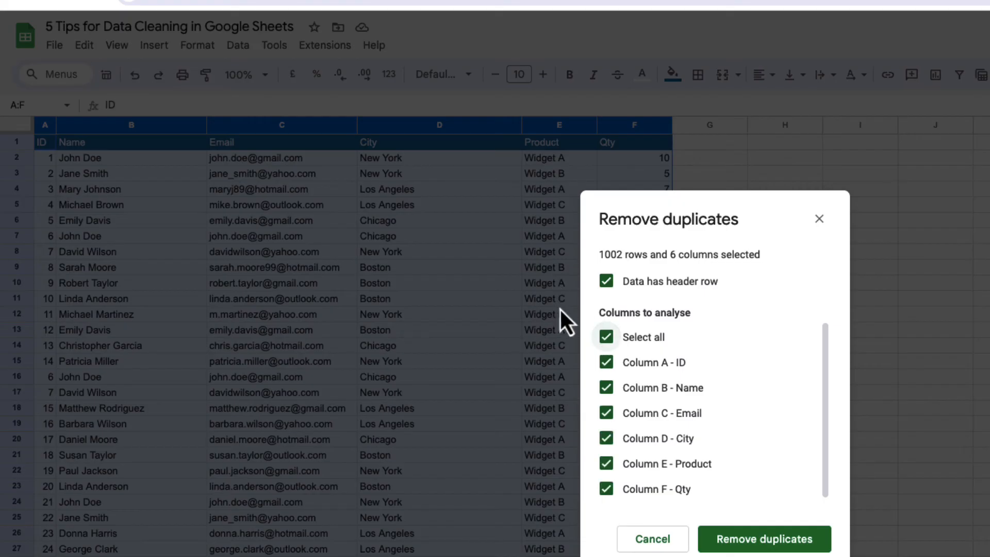
{"action": "mouse_move", "coordinate": [79, 387]}
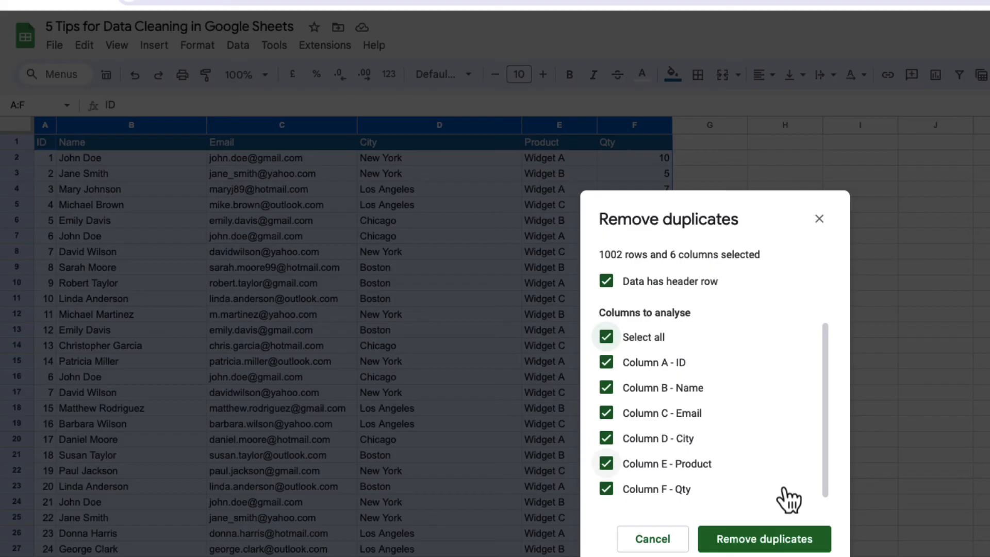
{"action": "left_click", "coordinate": [763, 539]}
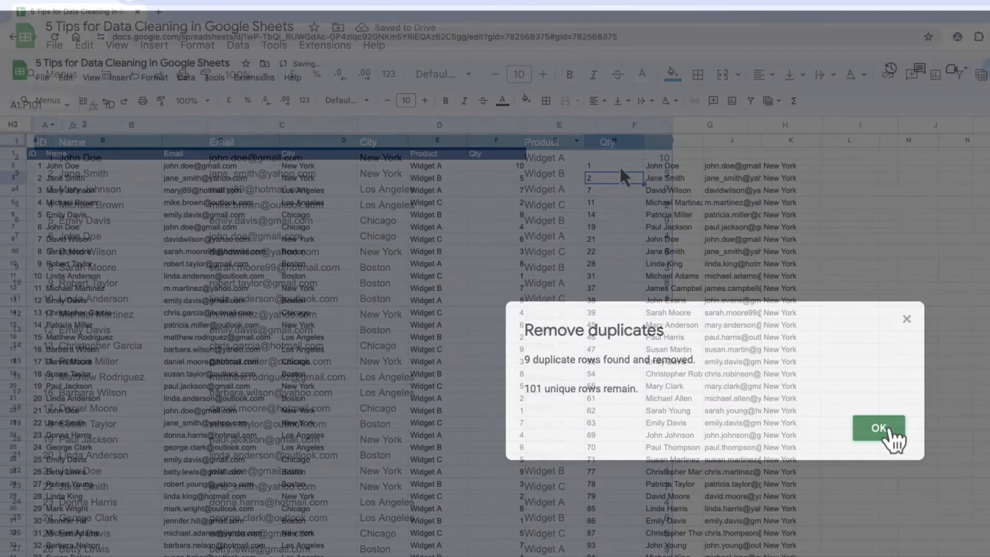
Dismiss the duplicates summary and inspect =FILTER(A1:F103,D1:D103="New York") in H2
{"action": "left_click", "coordinate": [877, 427]}
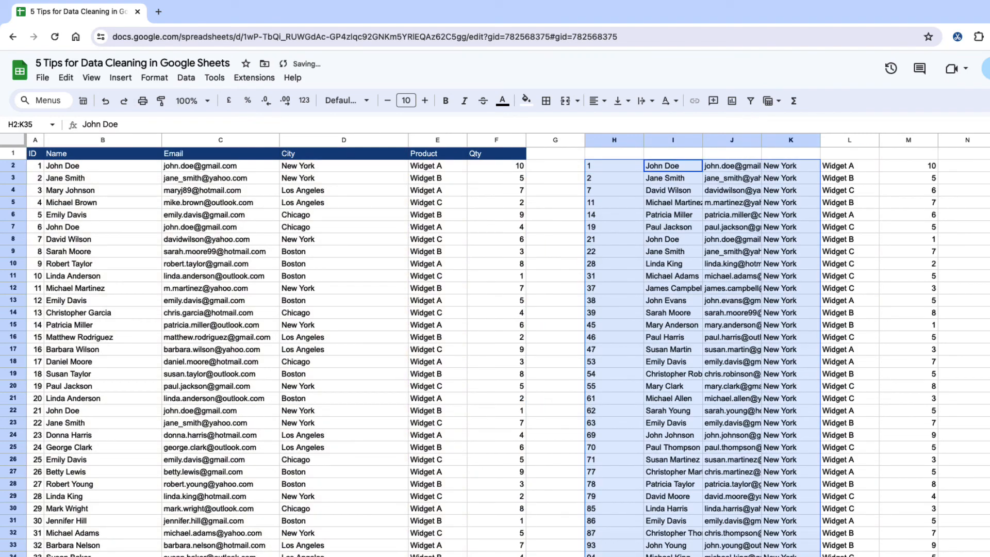
{"action": "left_click", "coordinate": [614, 166]}
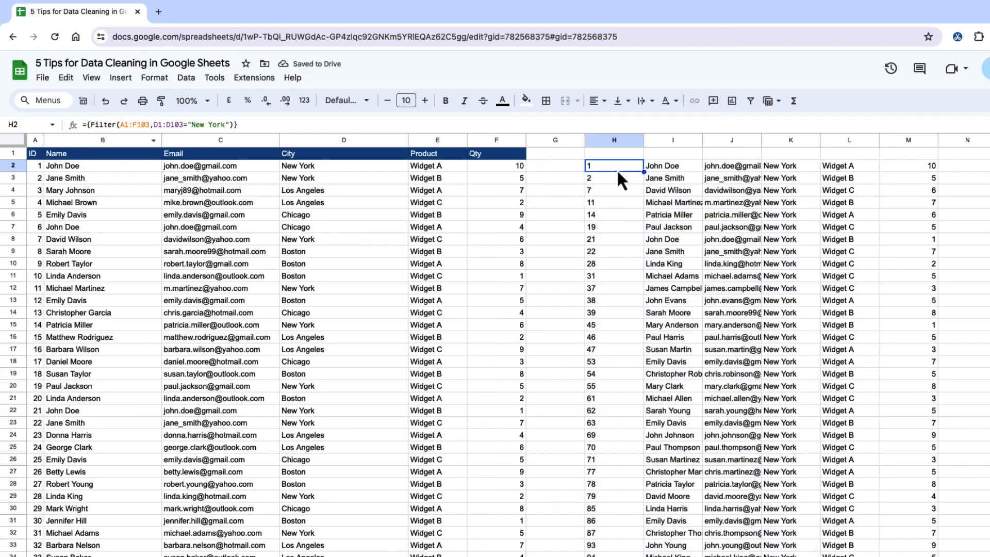